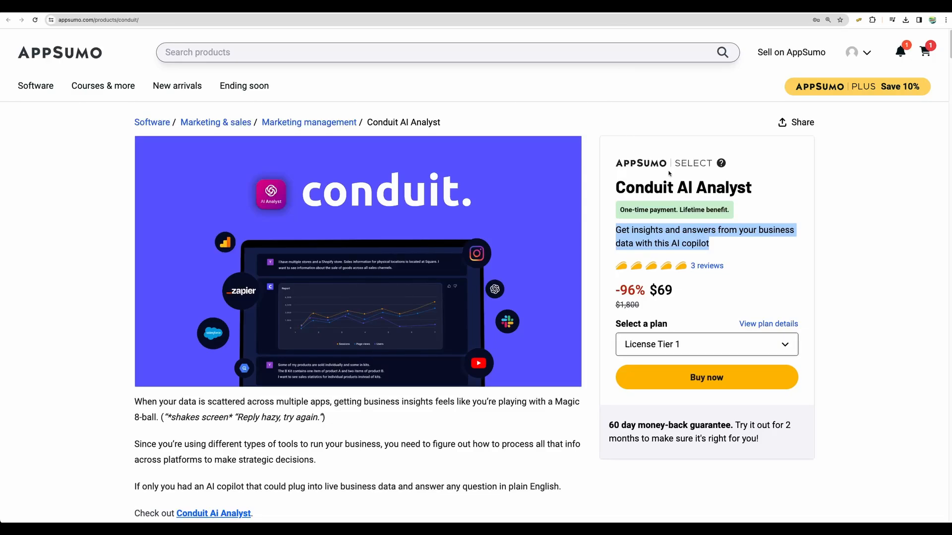
- Zoom the page in and browse down through the list of available connections
key("ctrl+plus")
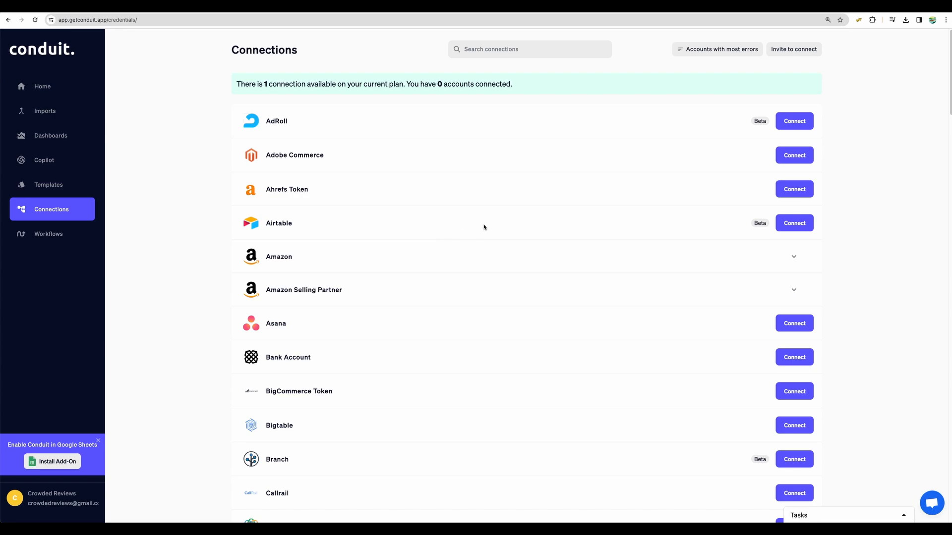
scroll("down", 3)
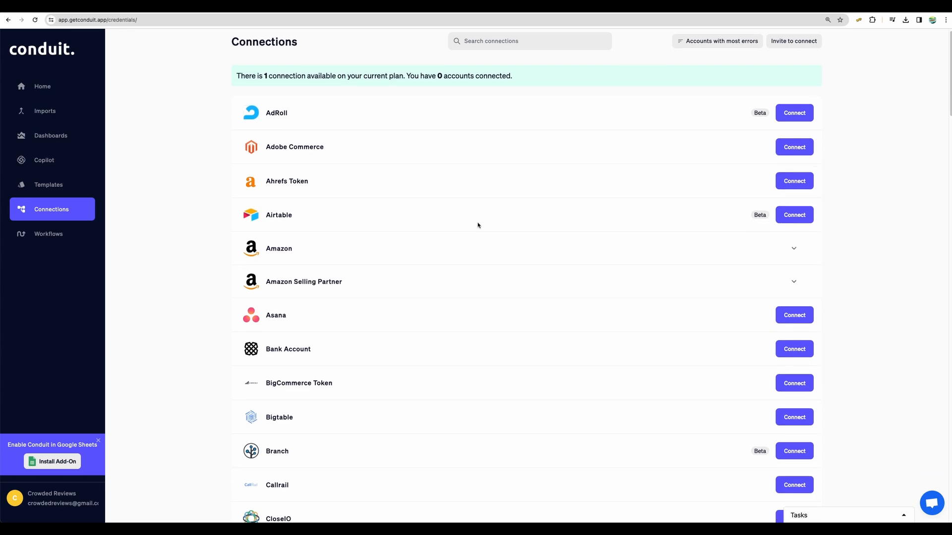
scroll("down", 3)
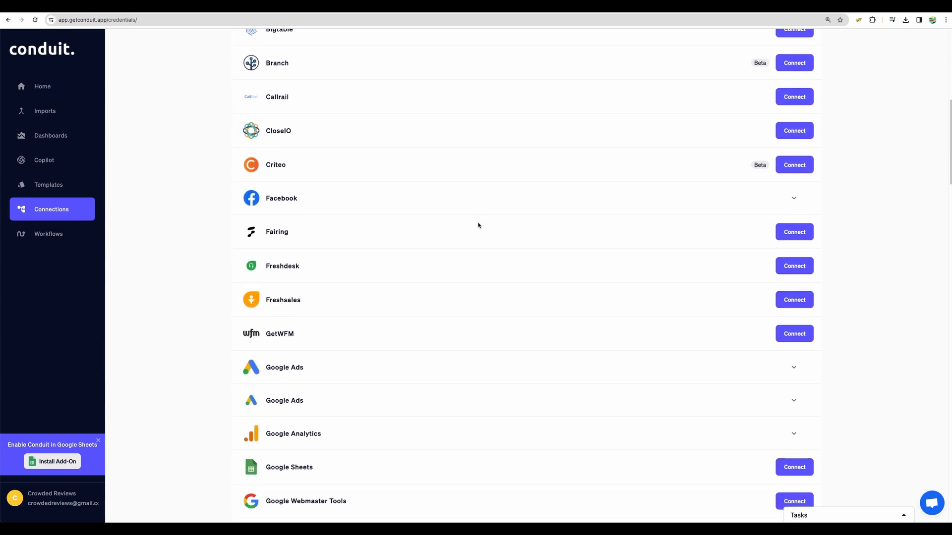
scroll("down", 3)
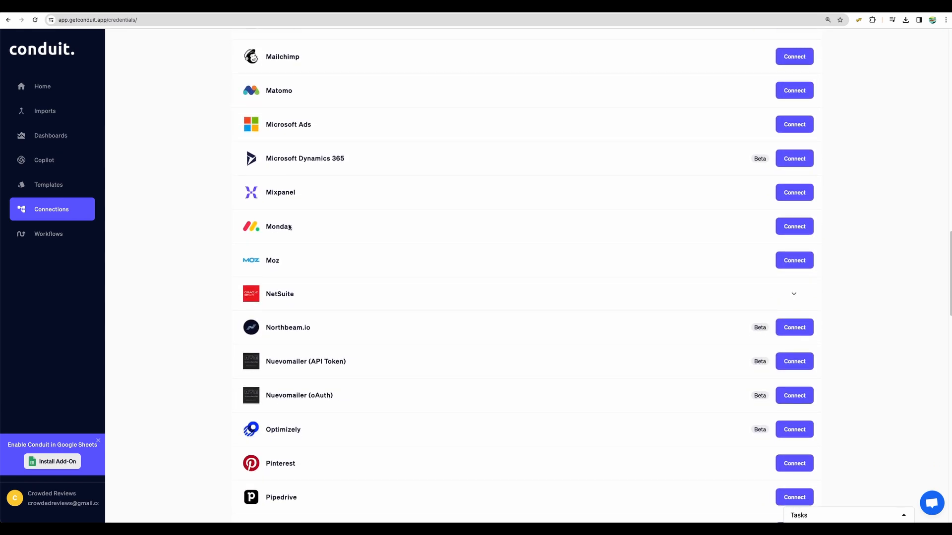
scroll("down", 3)
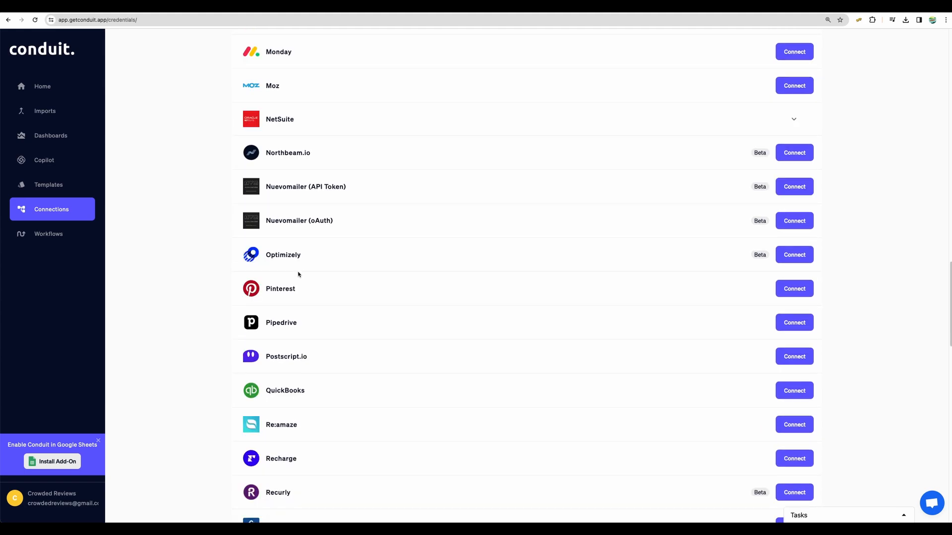
scroll("down", 3)
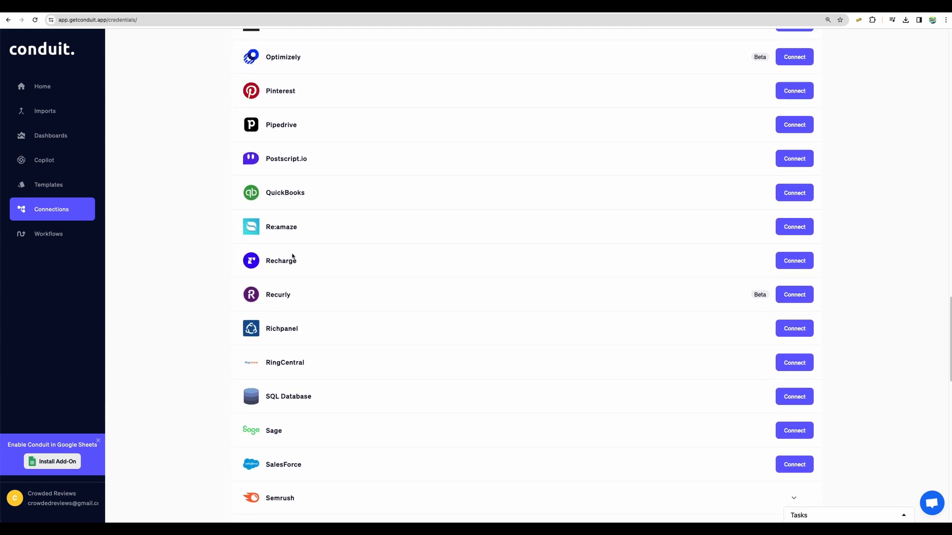
scroll("down", 3)
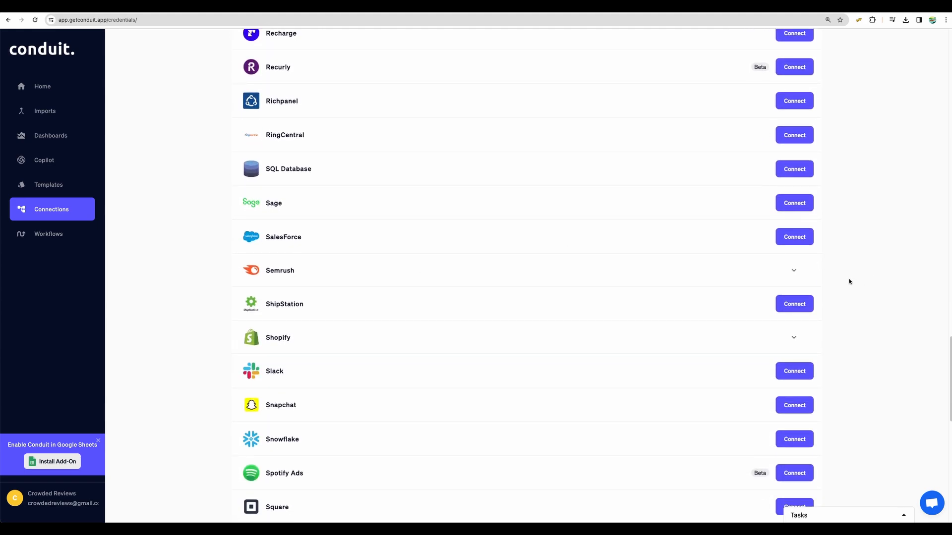
- Expand Semrush to show its four data sources, finish the list and return to the home overview
left_click(794, 270)
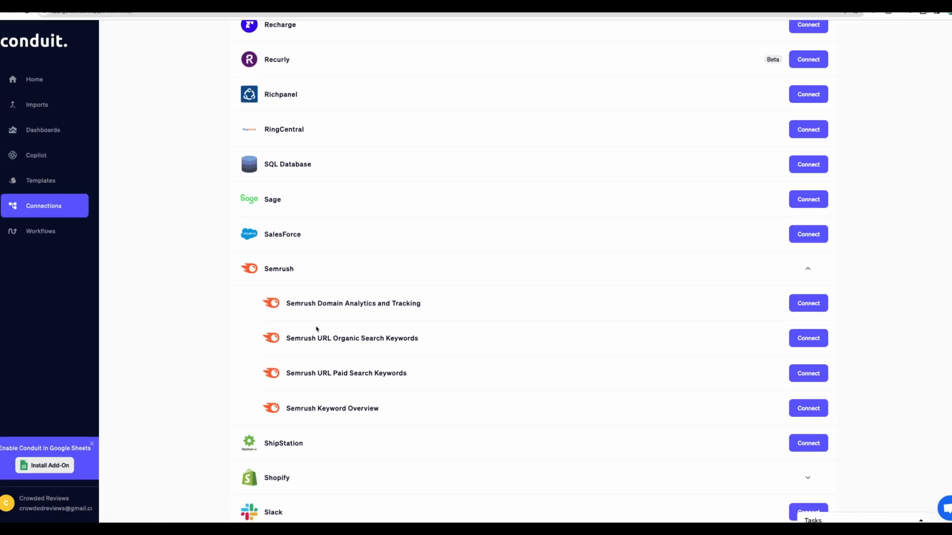
scroll("down", 3)
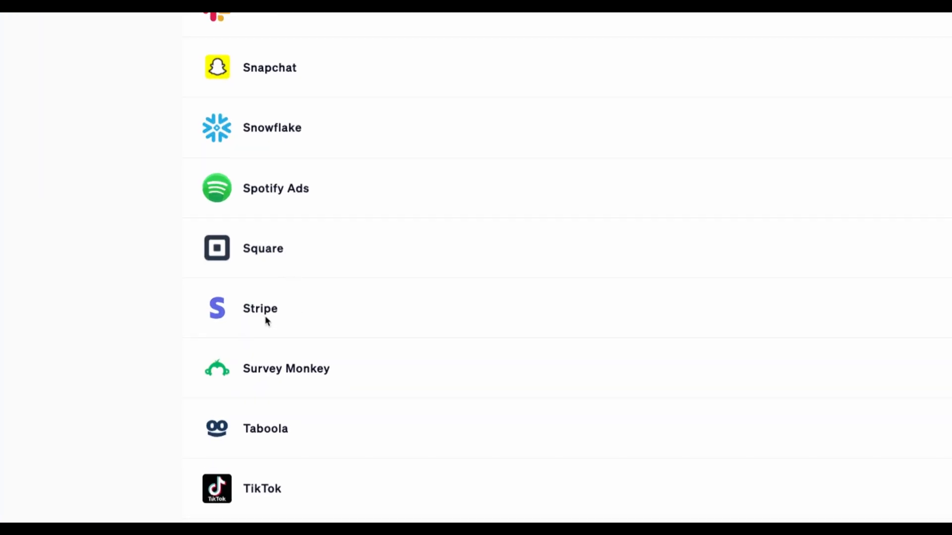
mouse_move(279, 480)
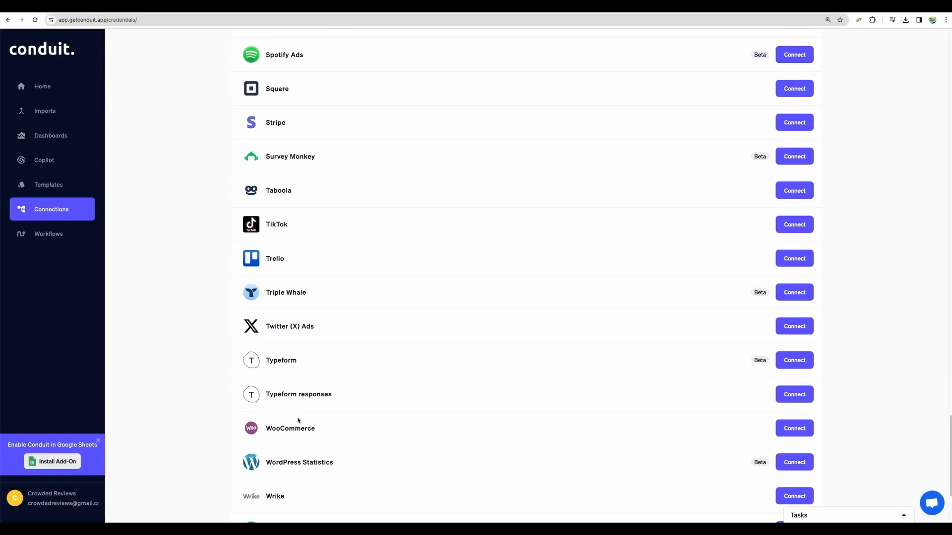
scroll("down", 3)
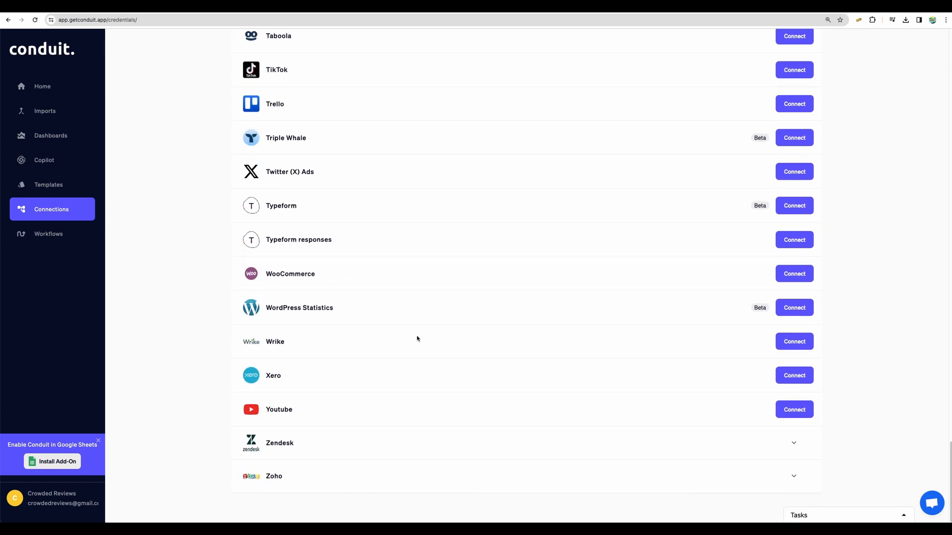
left_click(41, 86)
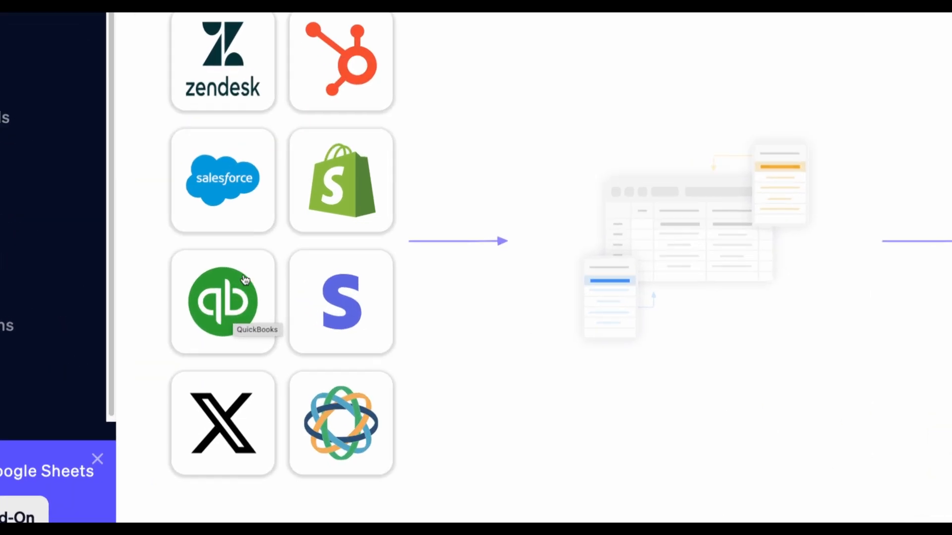
mouse_move(277, 249)
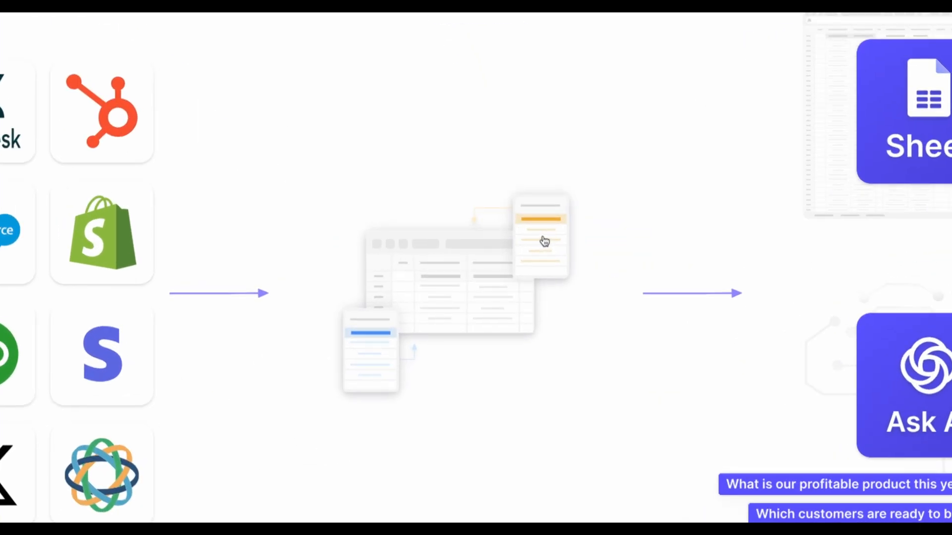
mouse_move(548, 114)
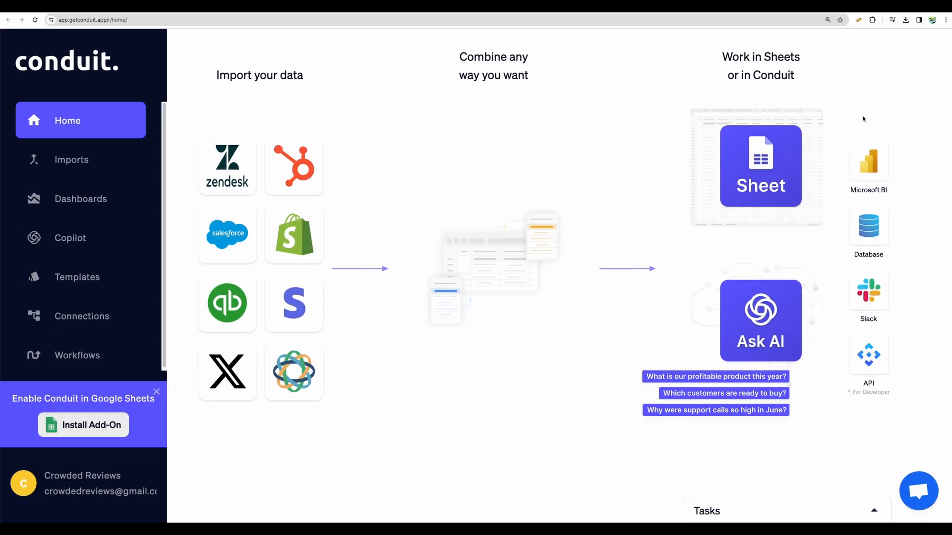
mouse_move(841, 398)
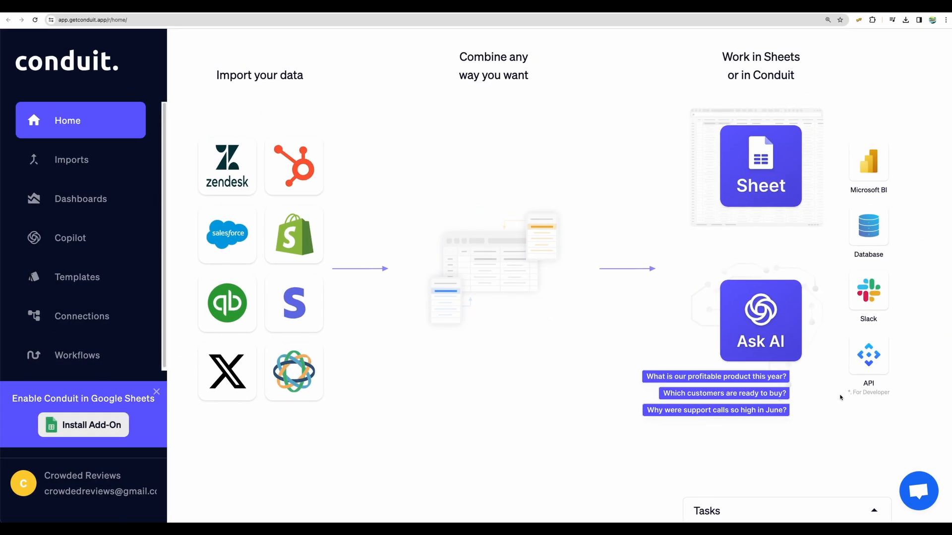
mouse_move(833, 372)
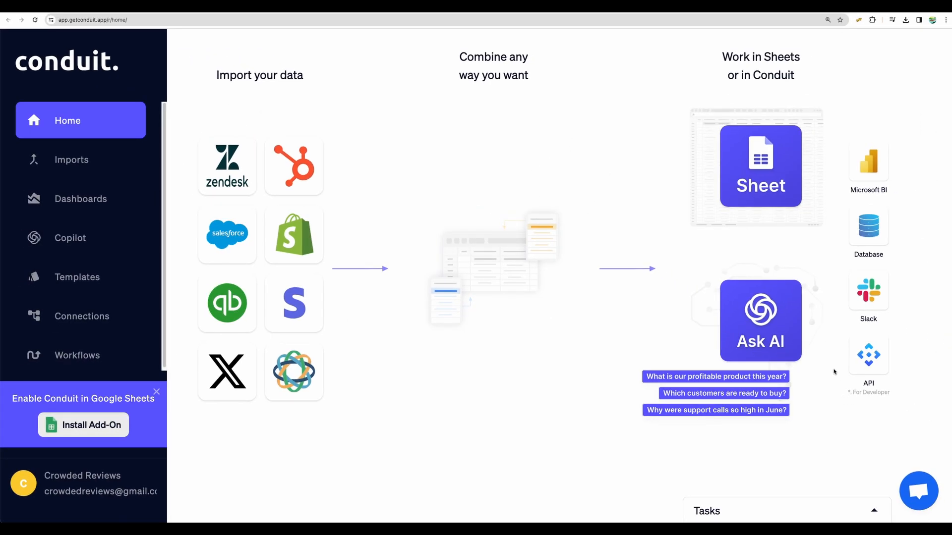
mouse_move(935, 339)
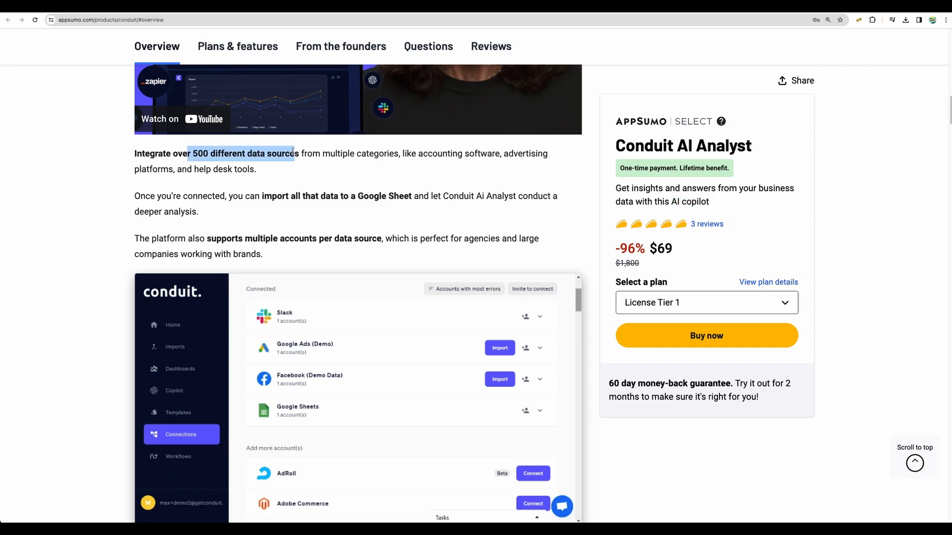
mouse_move(345, 219)
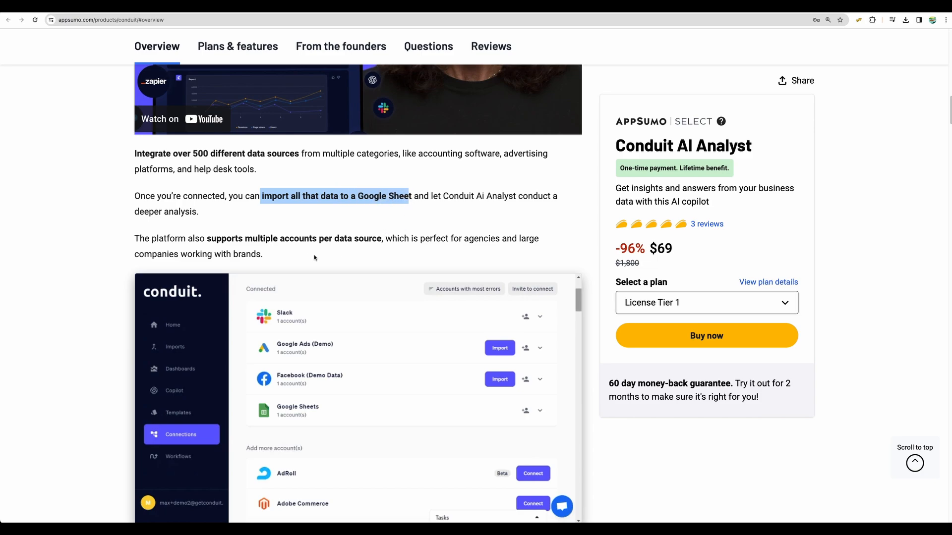
- Move through the Conduit overview and highlight the phrase 'answers to simple questions'
scroll("down", 3)
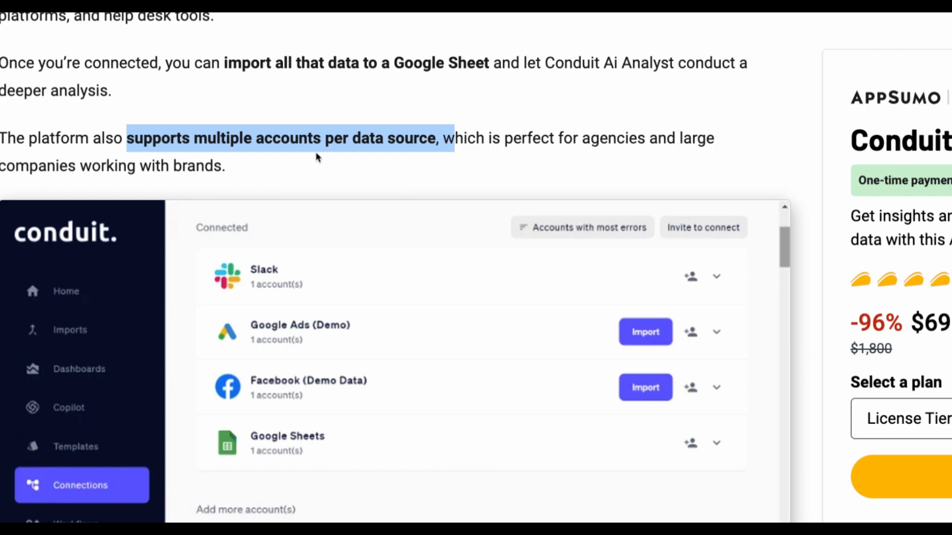
mouse_move(179, 155)
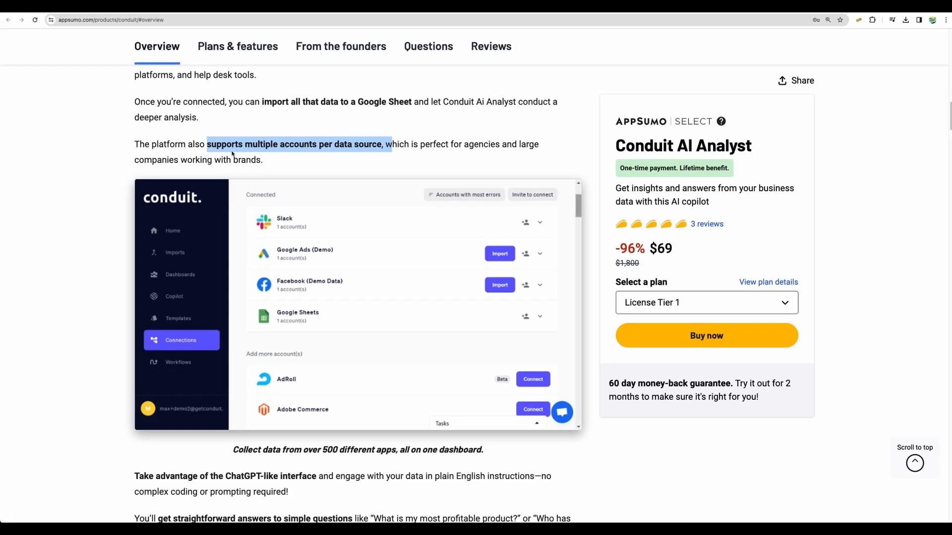
scroll("down", 3)
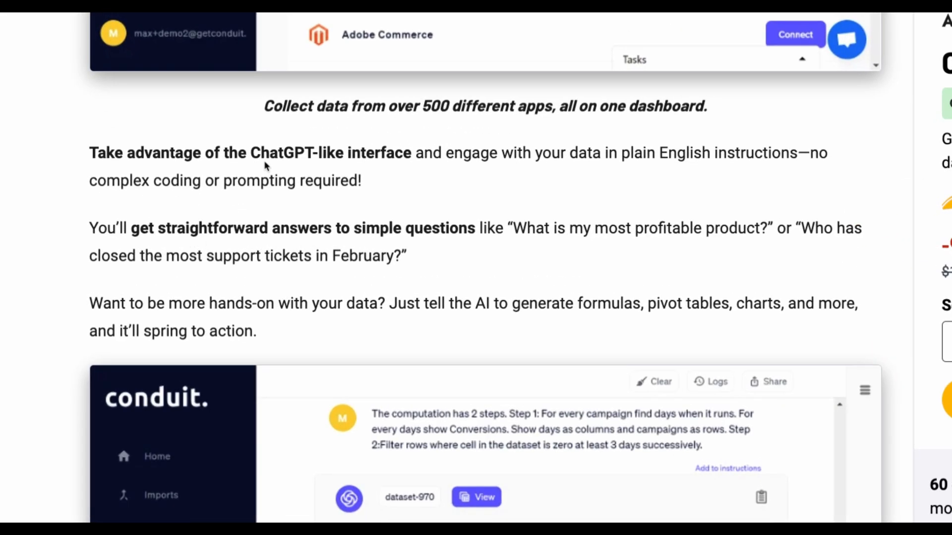
left_click_drag(272, 228, 405, 228)
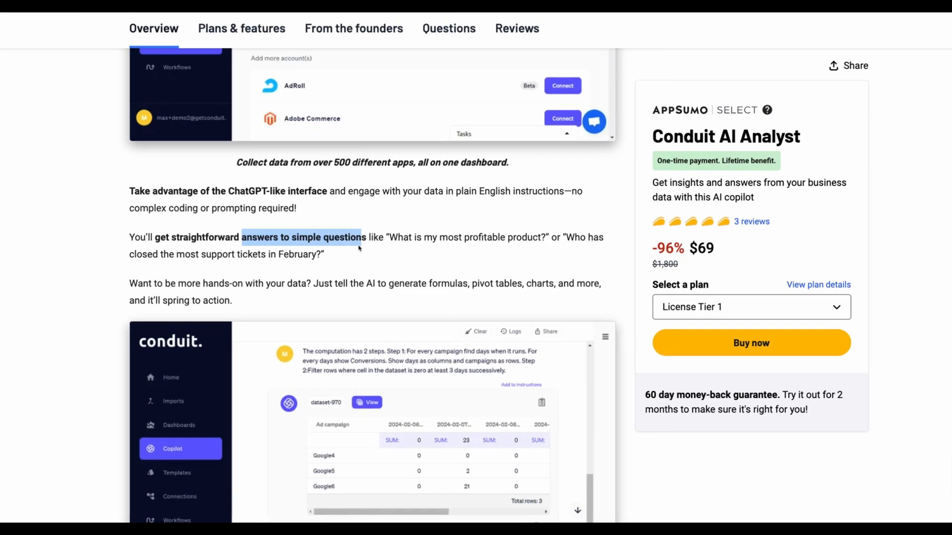
- Reach the workflow automation section and highlight 'supports email and Slack notifications'
scroll("down", 3)
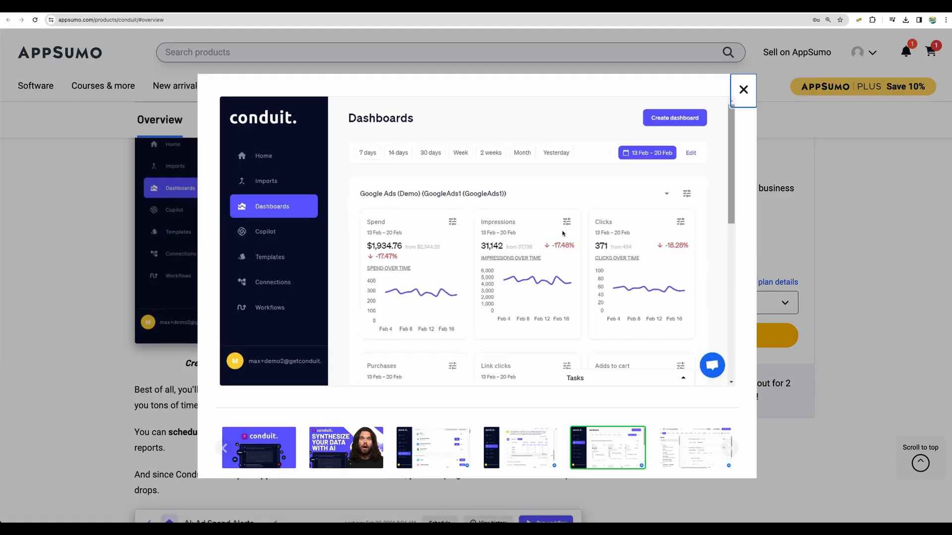
mouse_move(538, 254)
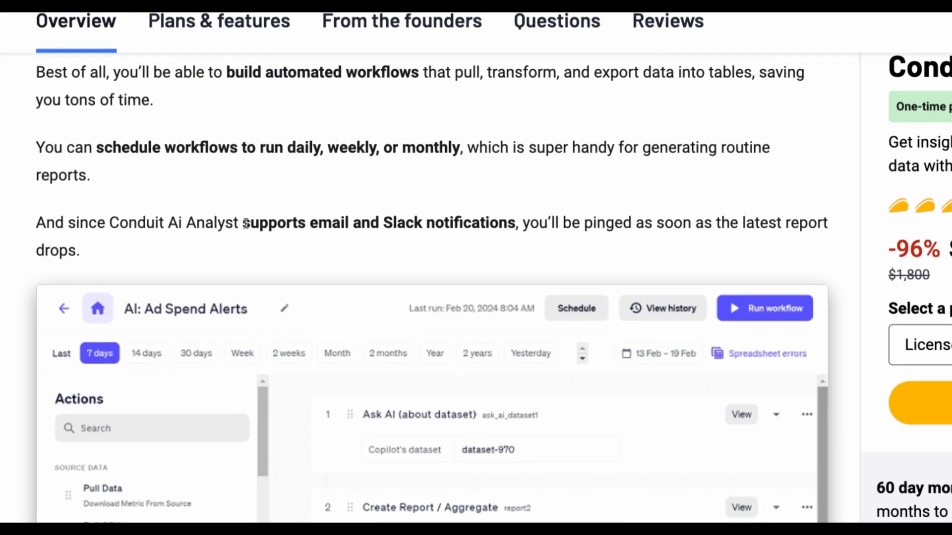
left_click_drag(242, 222, 515, 222)
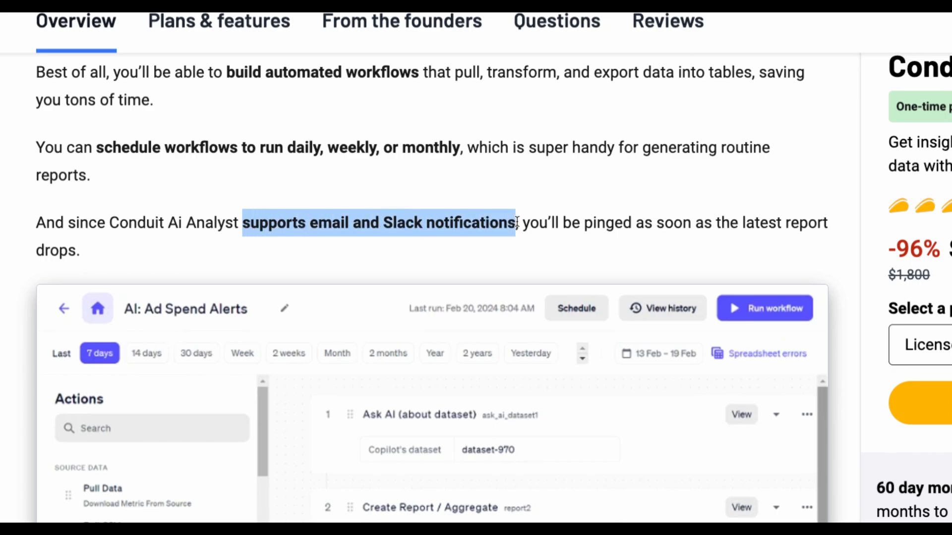
mouse_move(518, 222)
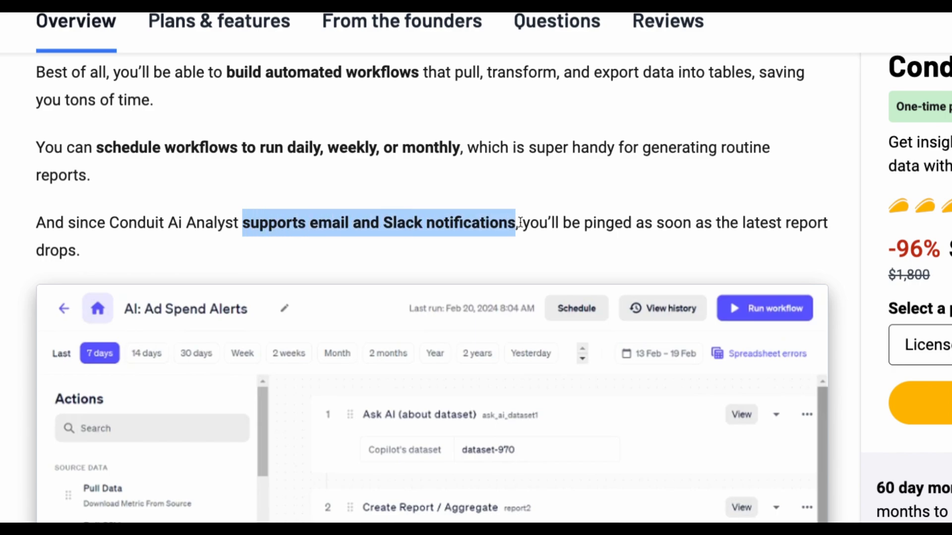
- Bring the License Tier 1–3 pricing cards ($69, $189, $399) into view on Plans & features
left_click(238, 47)
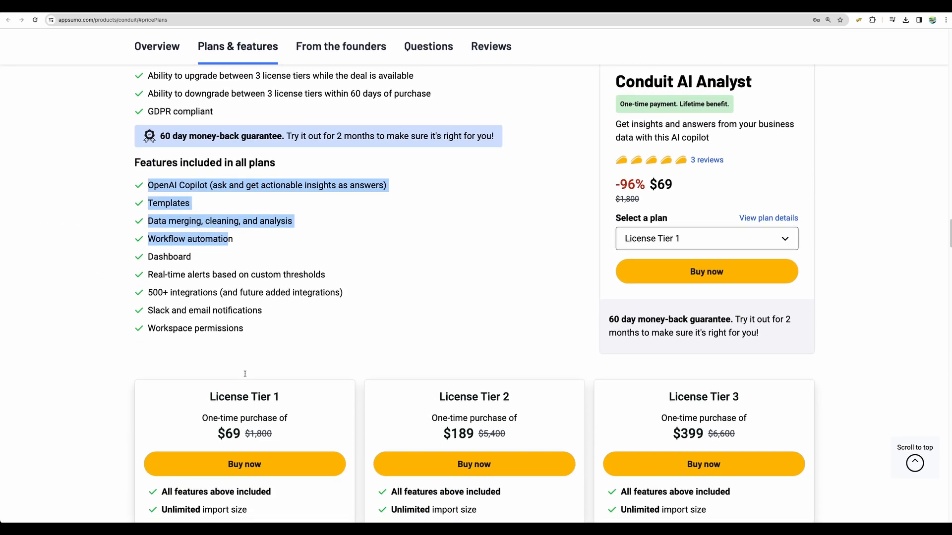
scroll("down", 3)
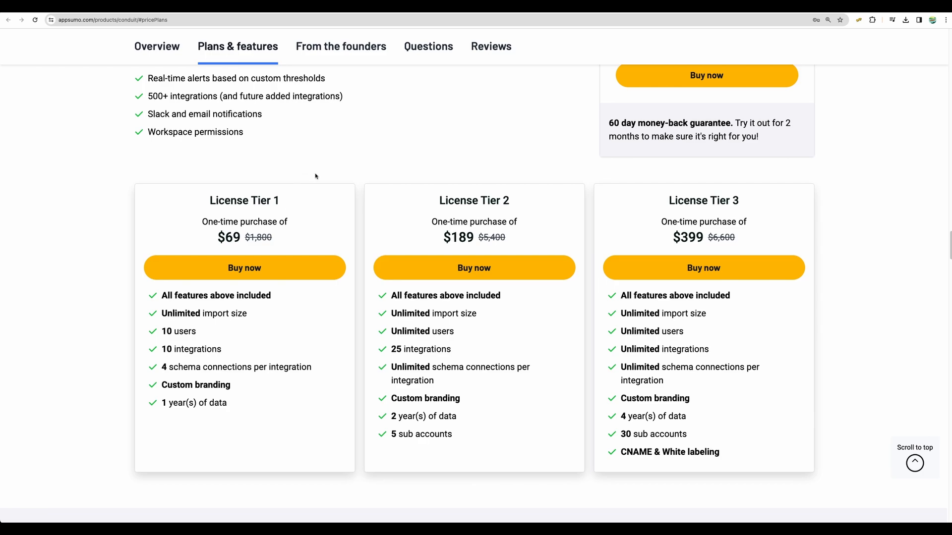
mouse_move(316, 176)
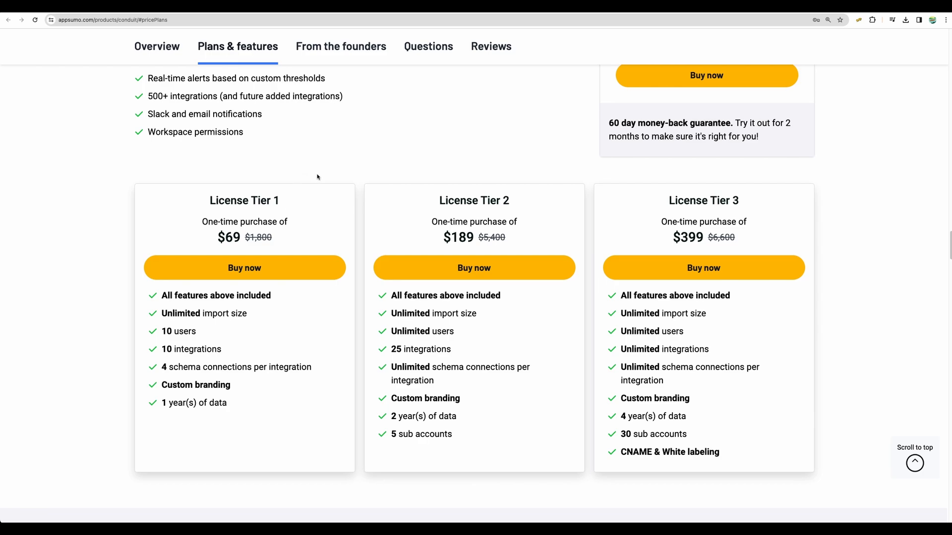
mouse_move(173, 327)
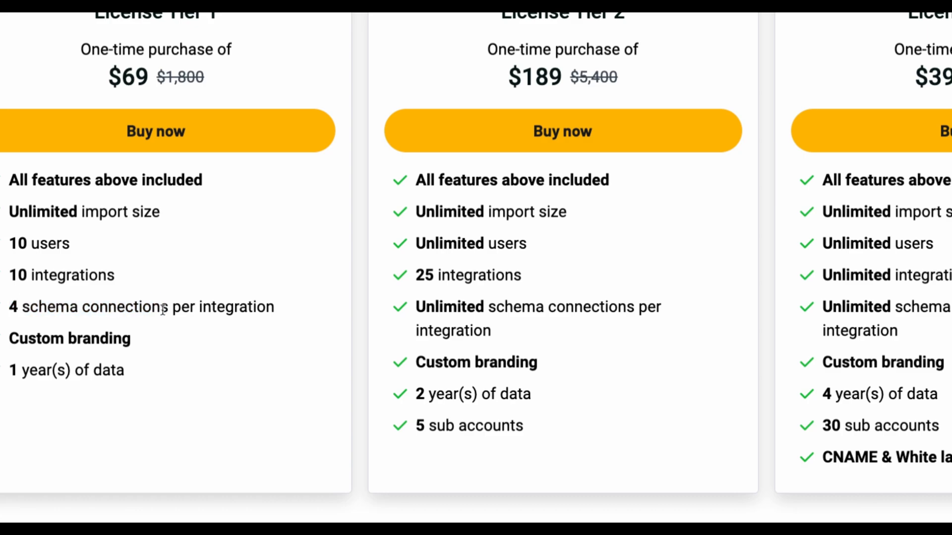
mouse_move(593, 299)
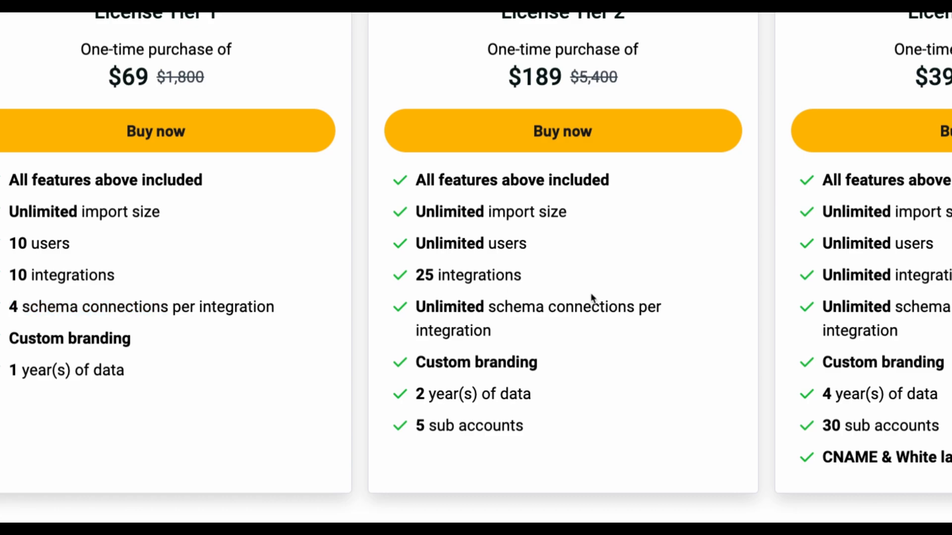
mouse_move(612, 158)
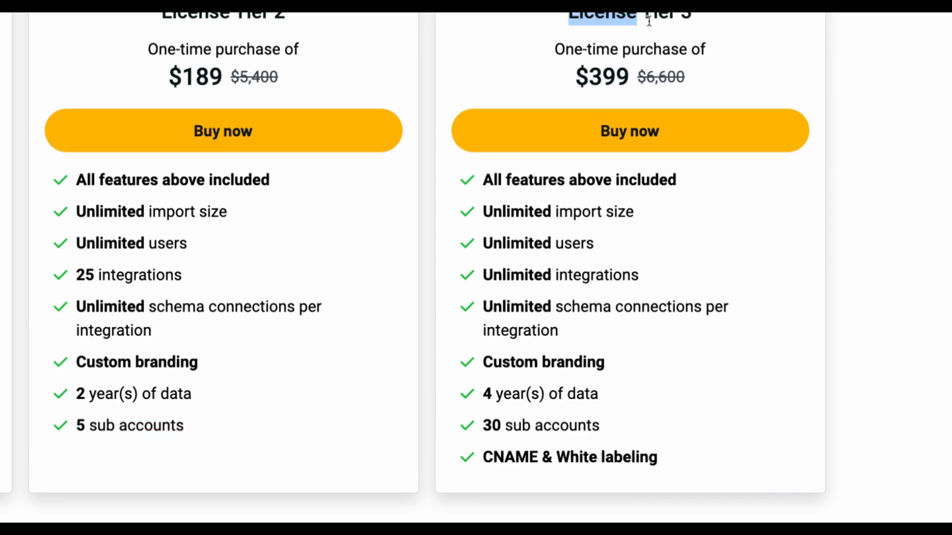
mouse_move(530, 309)
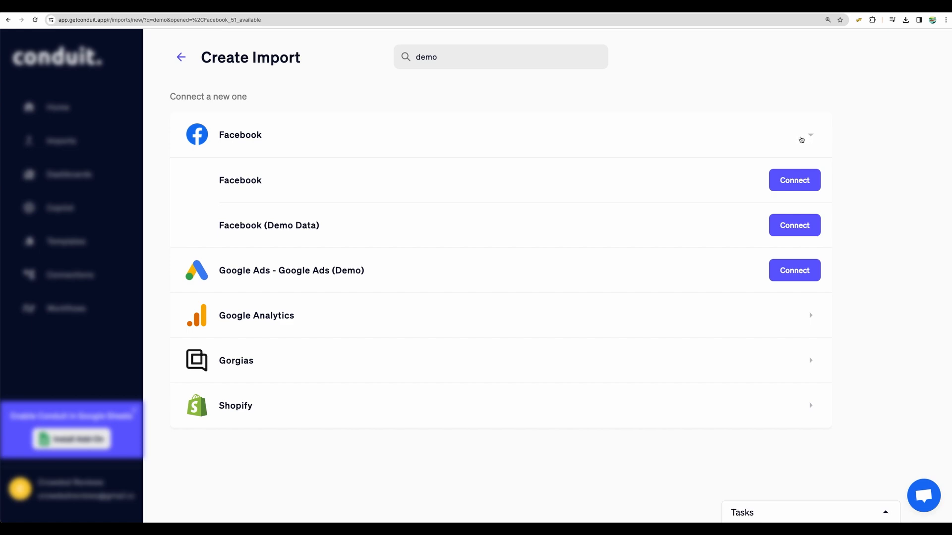
- Collapse Facebook and connect the Google Ads (Demo) source, loading its ads table
left_click(810, 135)
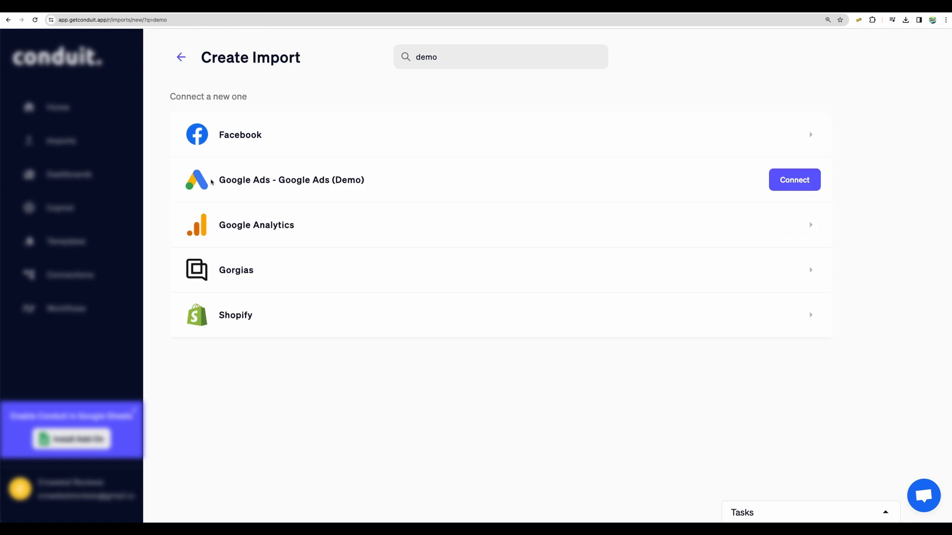
double_click(243, 179)
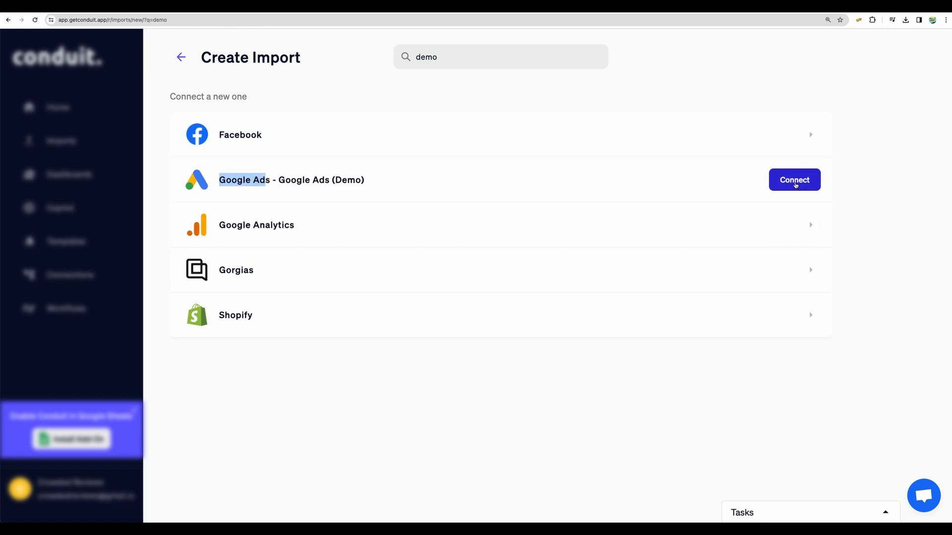
left_click(794, 179)
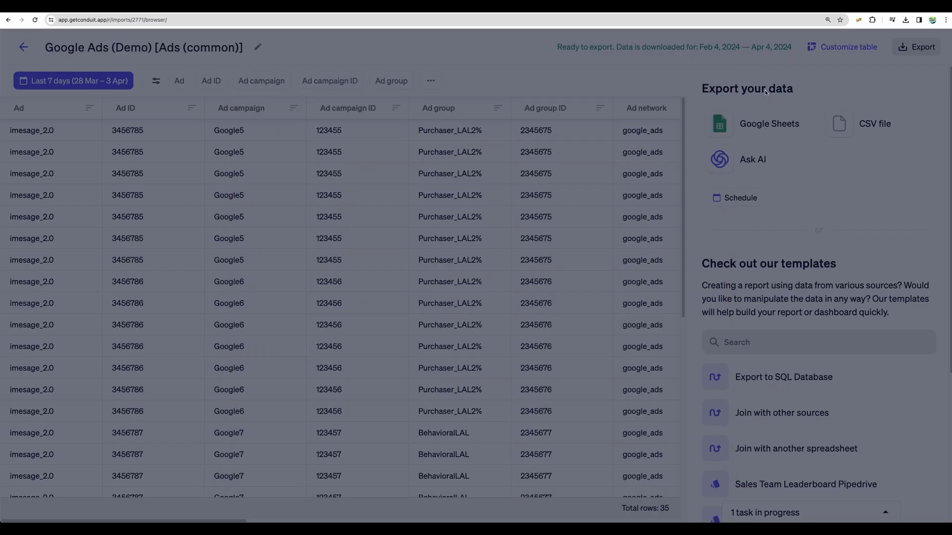
scroll("down", 3)
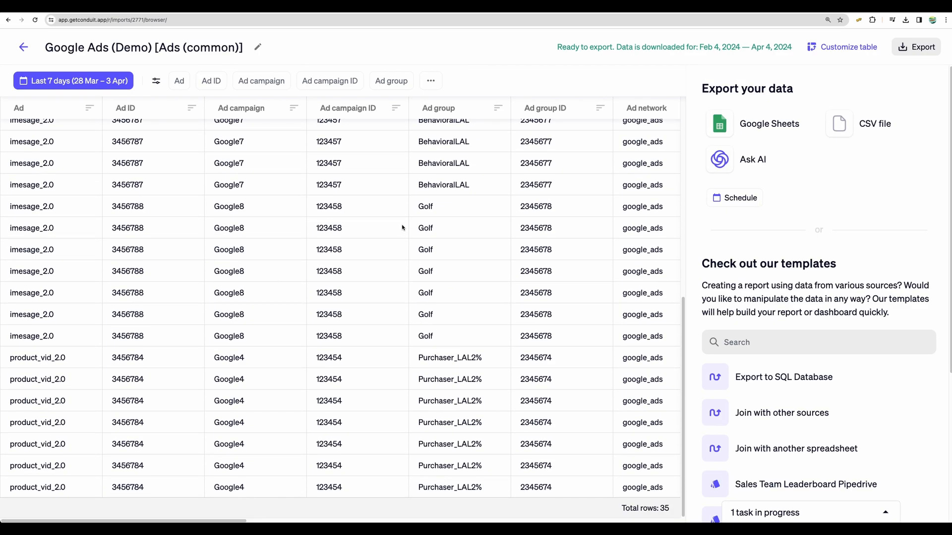
- Add the Ad ID breakdown via Customize table, apply it and dismiss the export tip
scroll("up", 3)
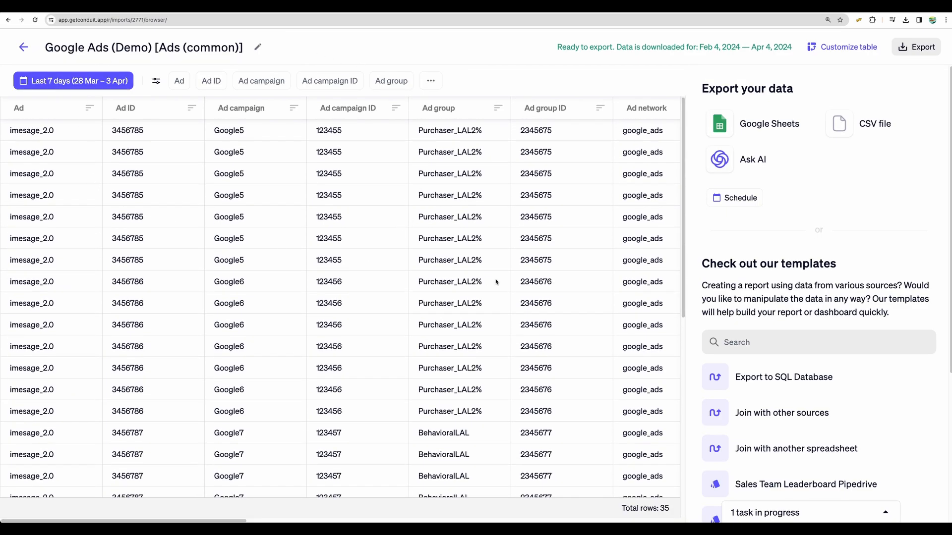
left_click(841, 47)
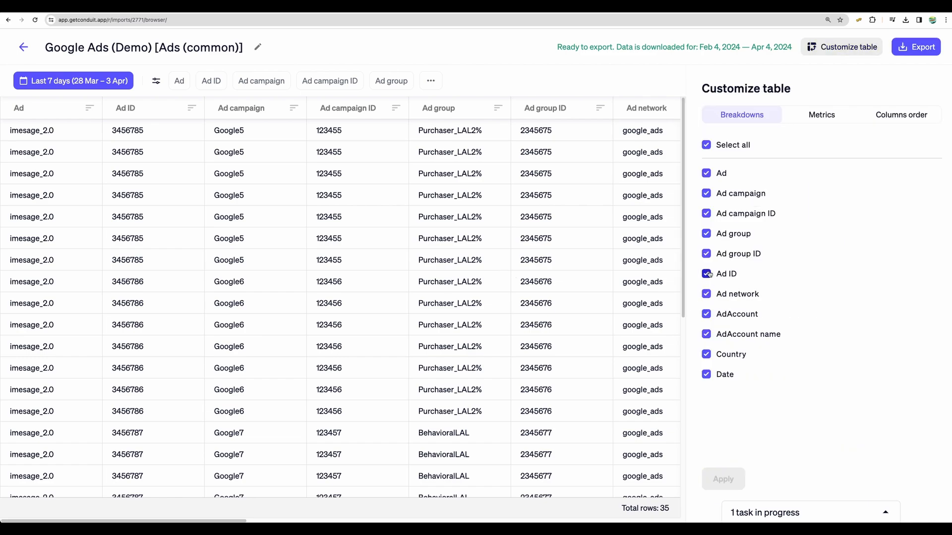
left_click(706, 273)
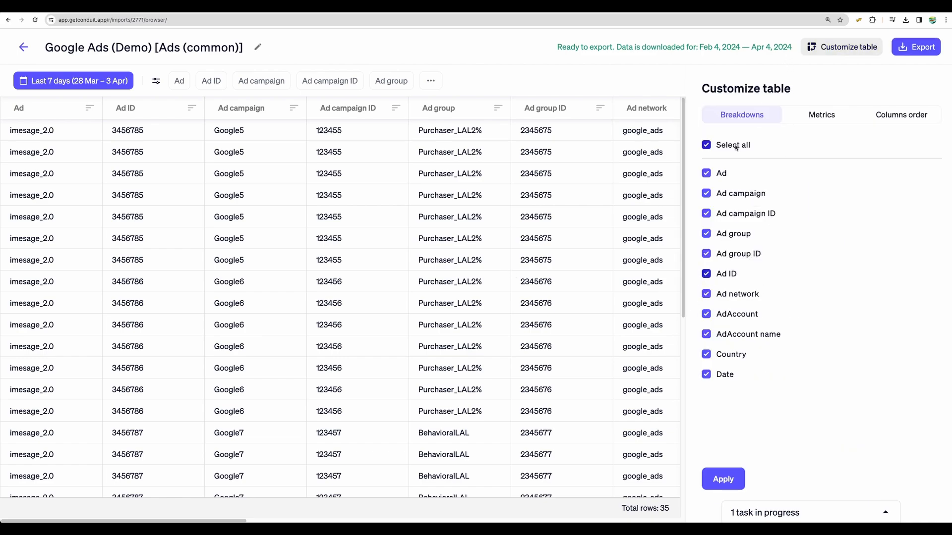
left_click(722, 479)
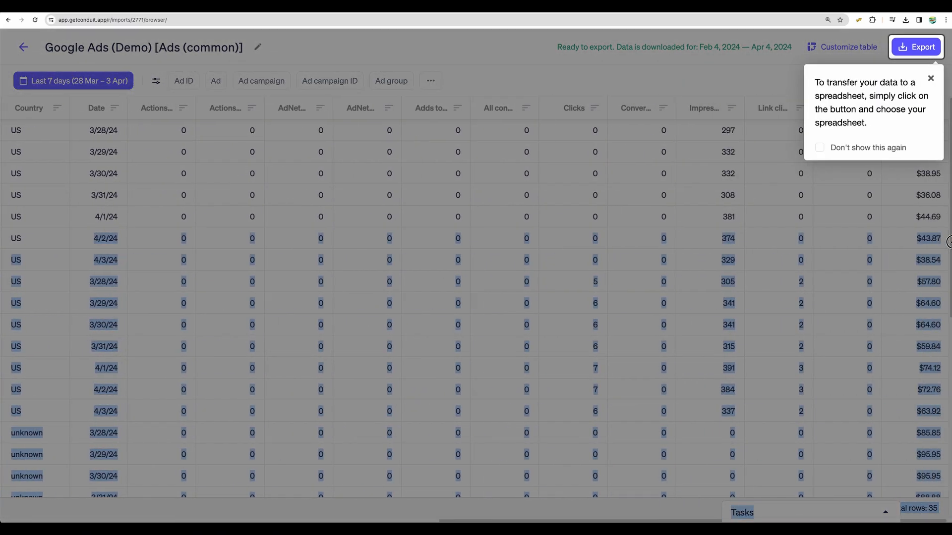
left_click(930, 77)
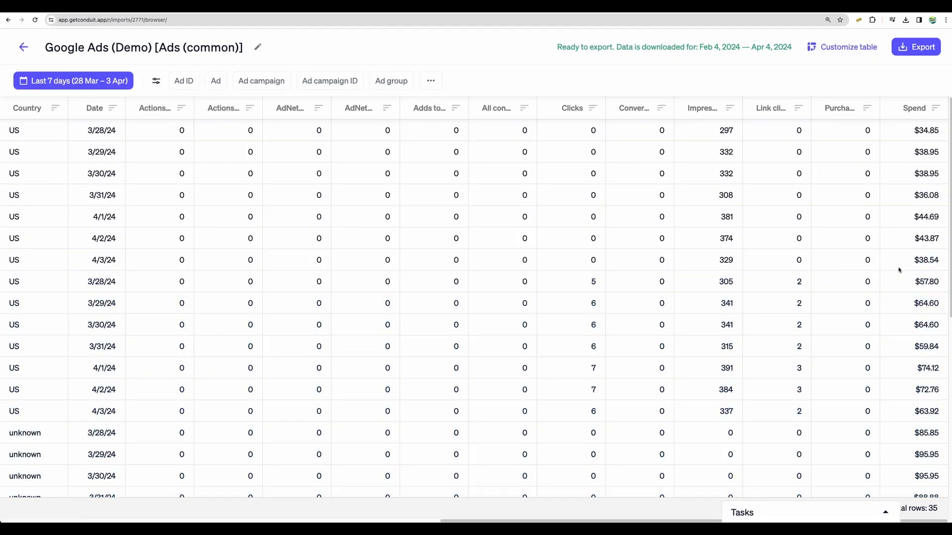
mouse_move(865, 238)
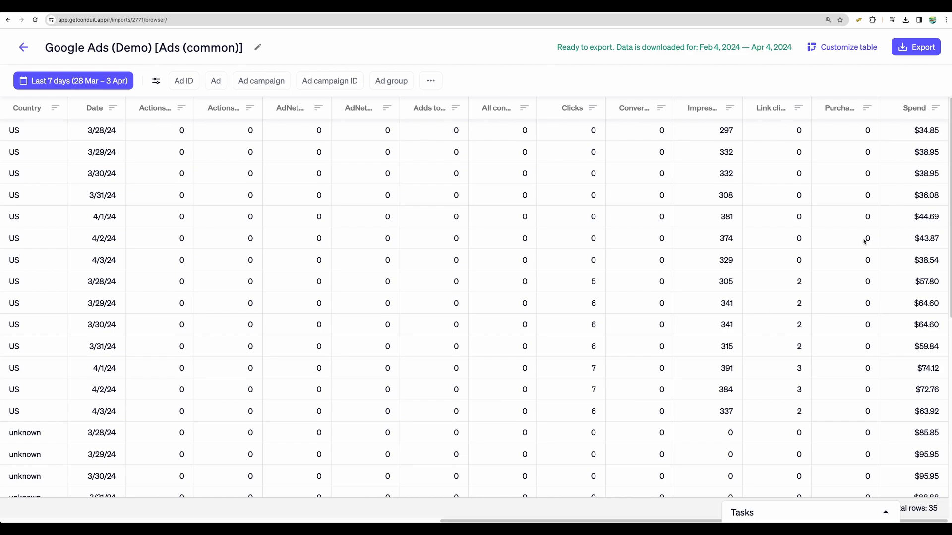
scroll("down", 3)
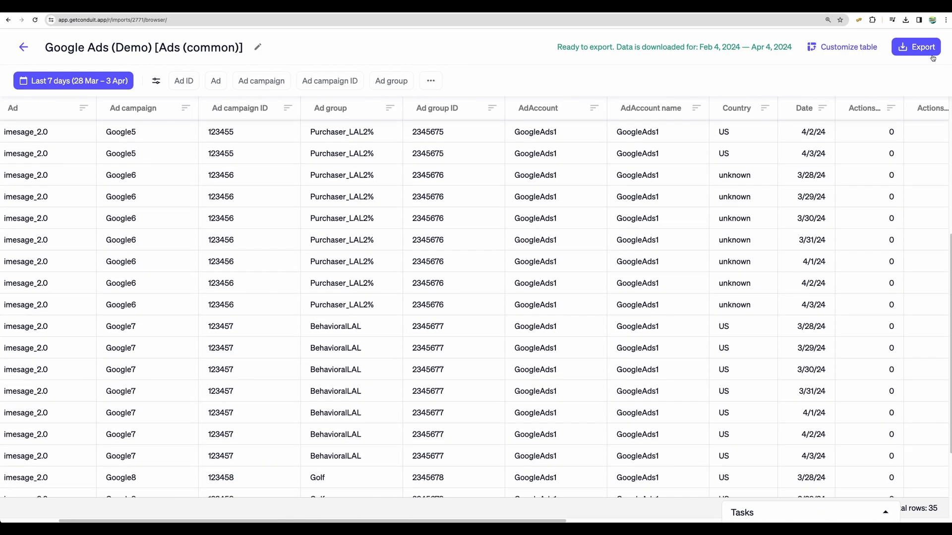
- Export the Google Ads table to the given Google Sheets URL, hitting a write-access error
left_click(915, 47)
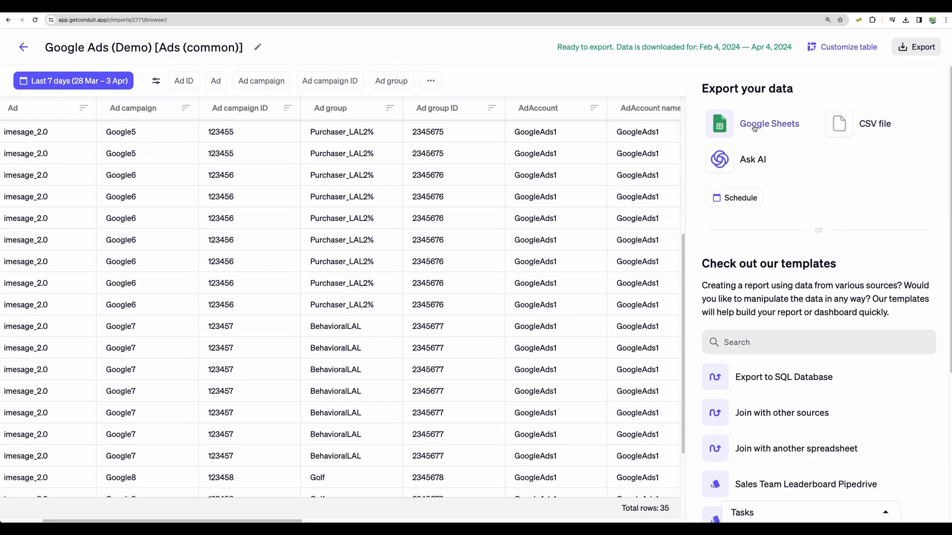
left_click(768, 124)
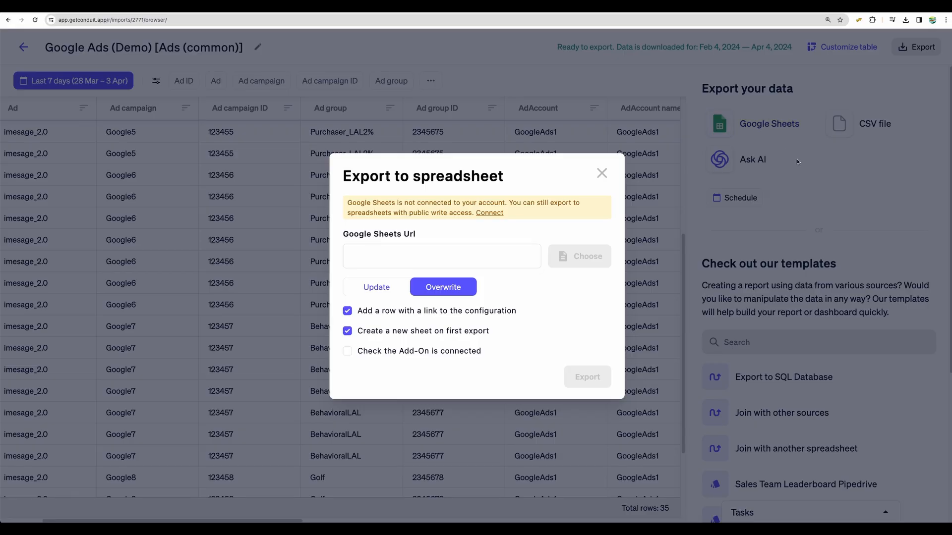
mouse_move(797, 162)
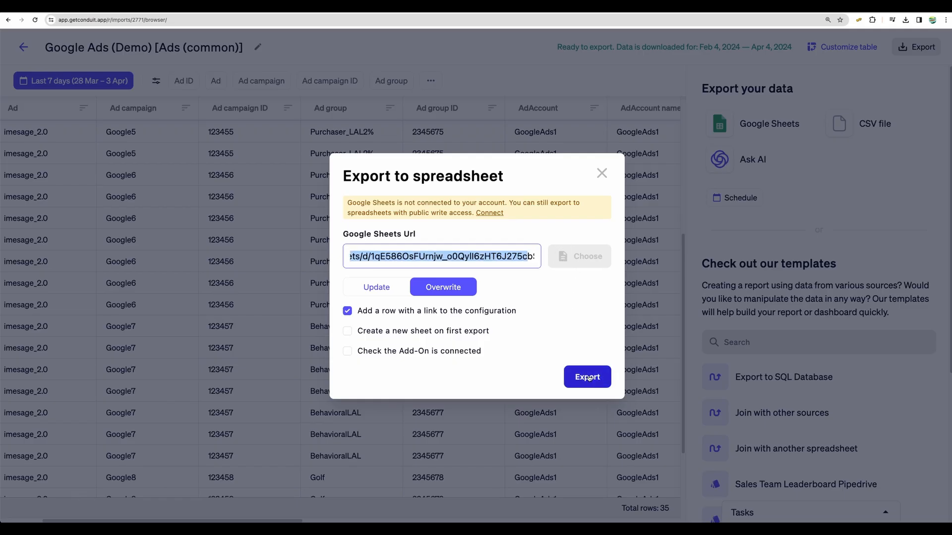
left_click(587, 376)
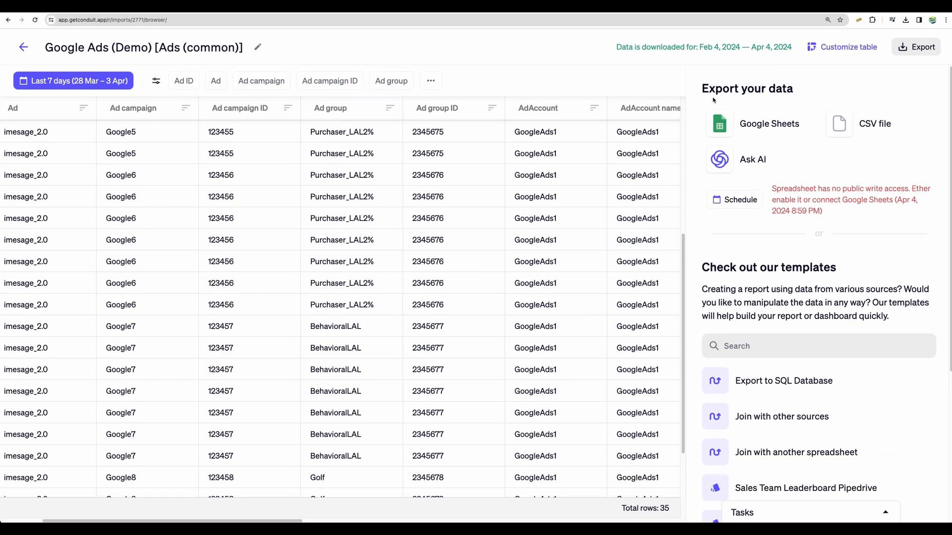
mouse_move(769, 124)
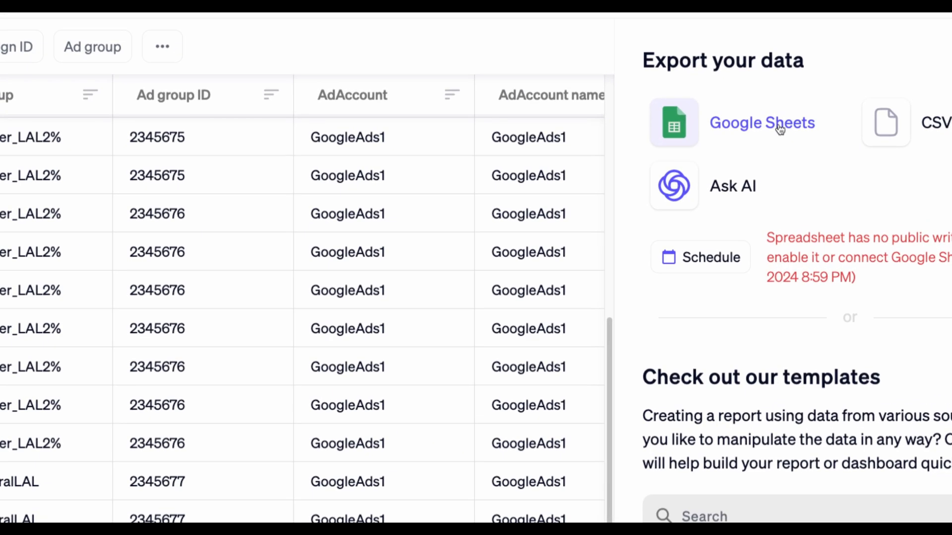
- Retry the Google Sheets export so the table is written and its last-export time recorded
left_click(762, 123)
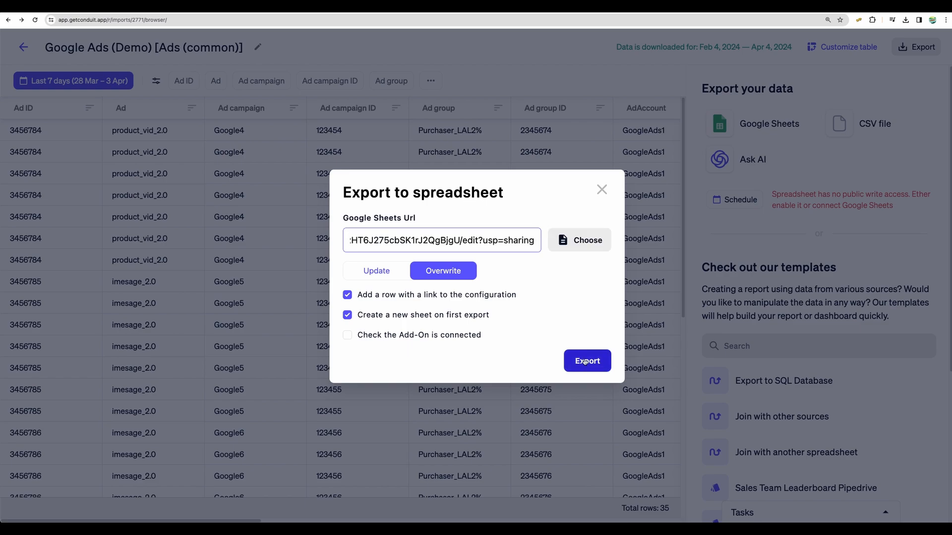
left_click(586, 360)
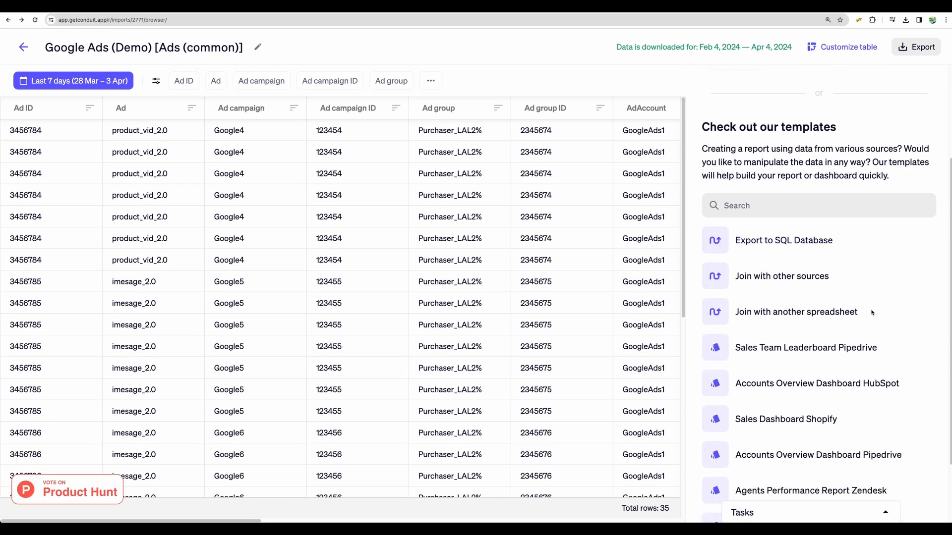
scroll("down", 3)
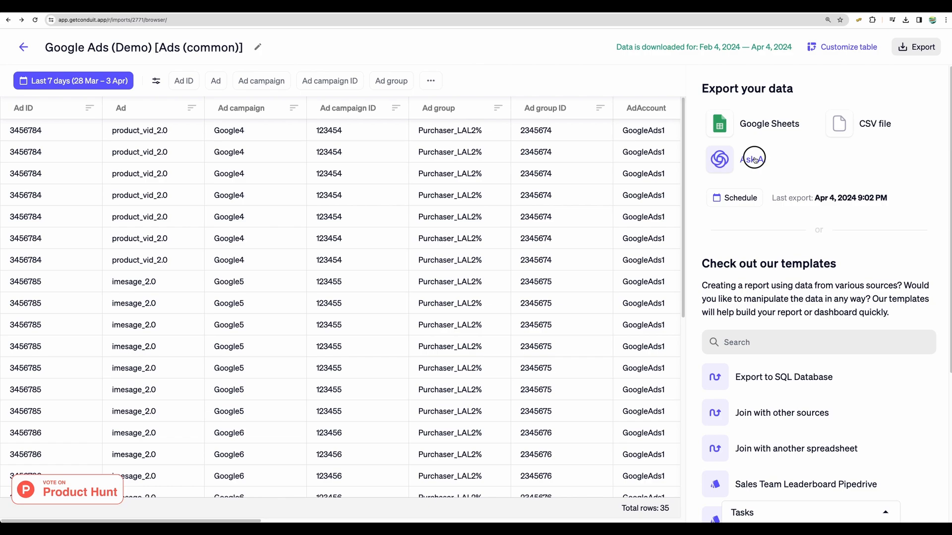
- Ask Copilot 'how many did we spend per ad group?' and add the answer to a dashboard
left_click(754, 160)
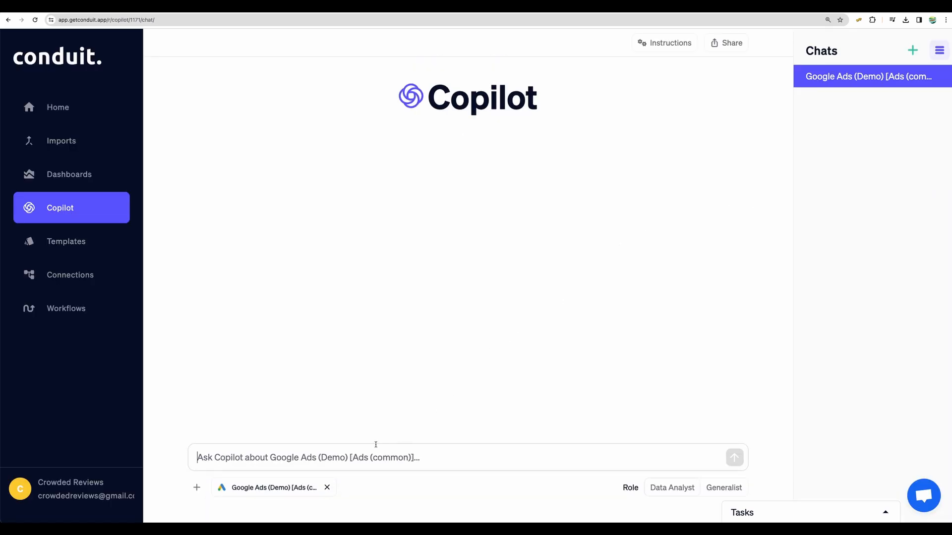
type("how many did we spend per ad group?")
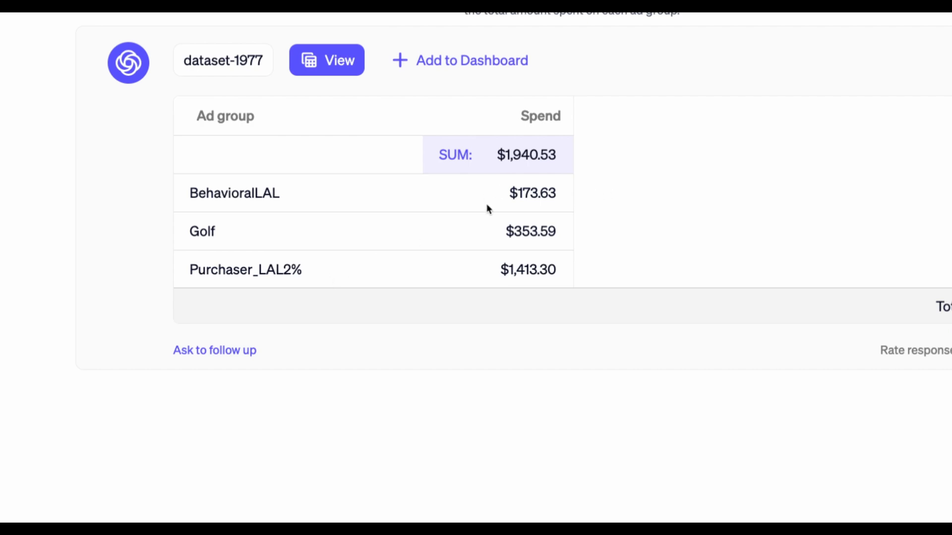
left_click(327, 60)
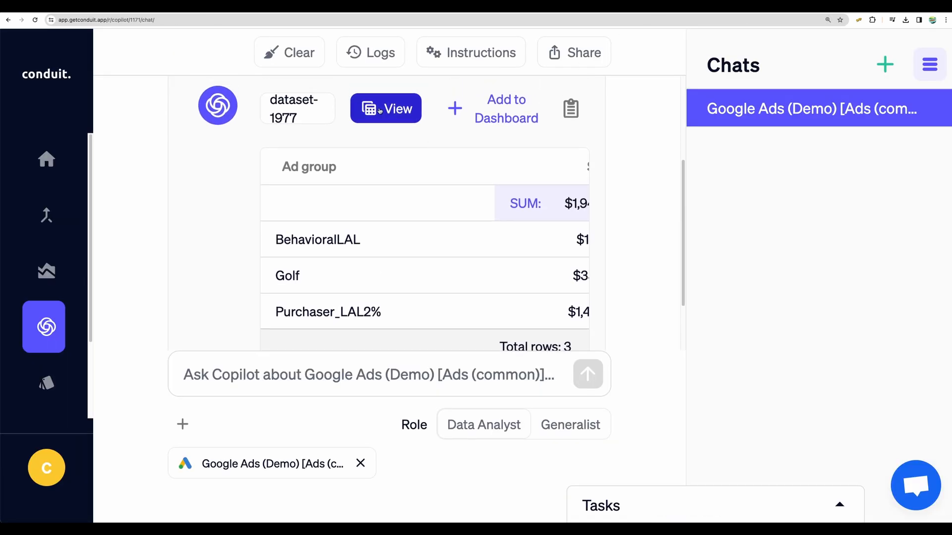
left_click(506, 109)
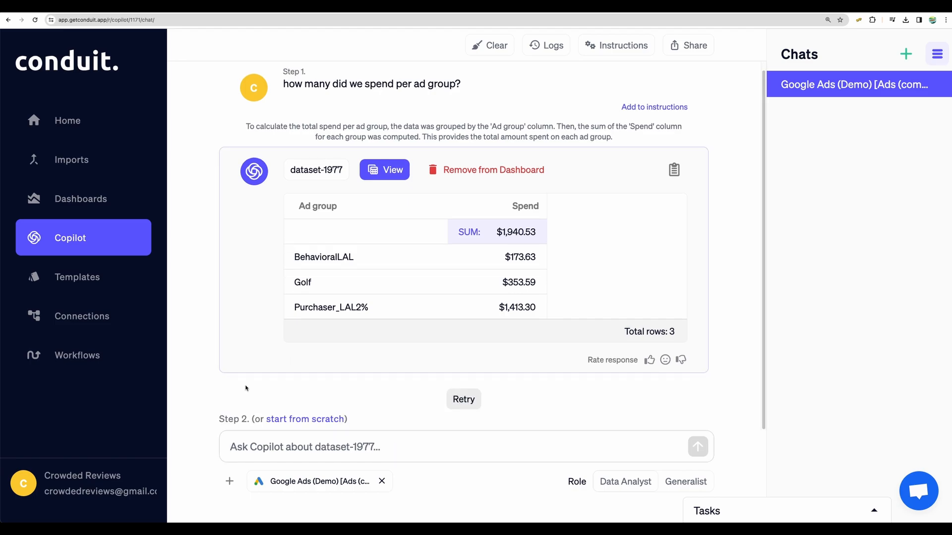
mouse_move(558, 416)
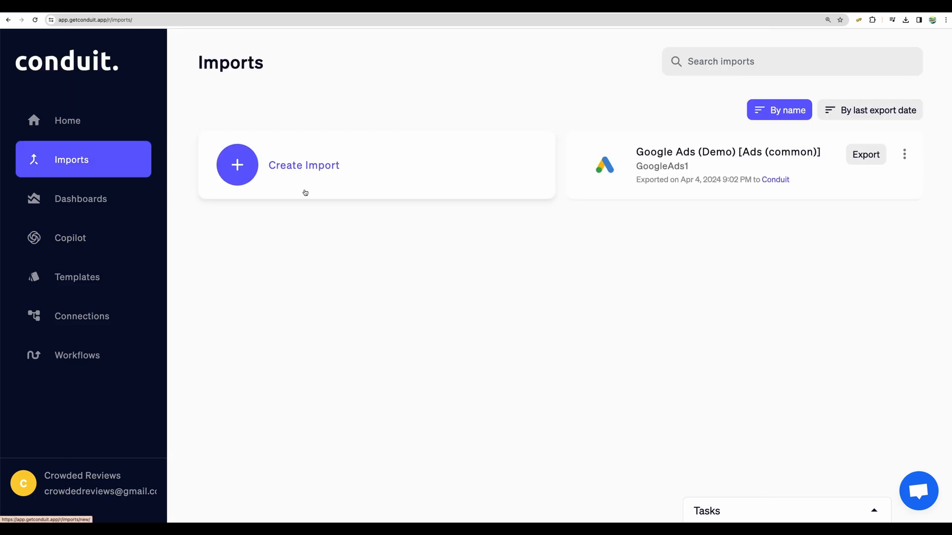
- Create an import, search 'demo', connect Shopify (Demo Data) and import its Demo Orders
left_click(303, 165)
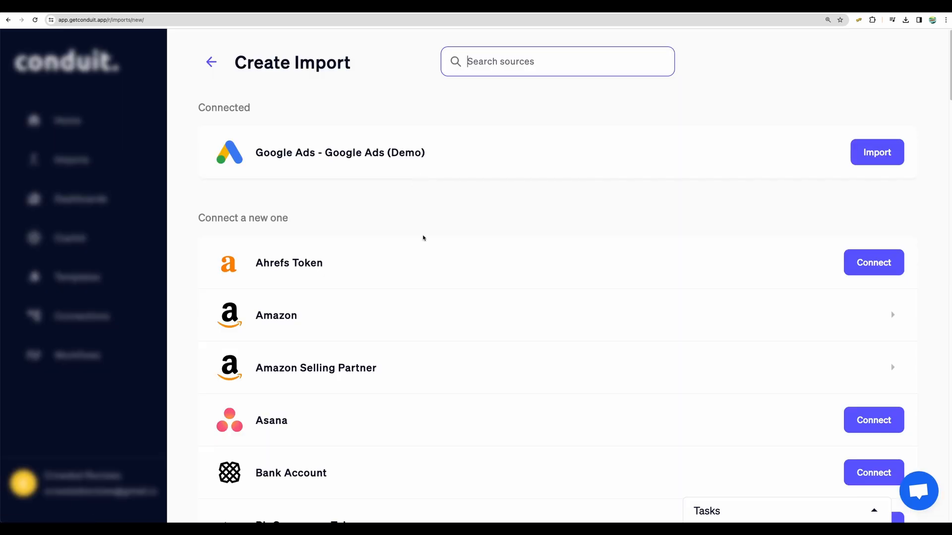
type("demo")
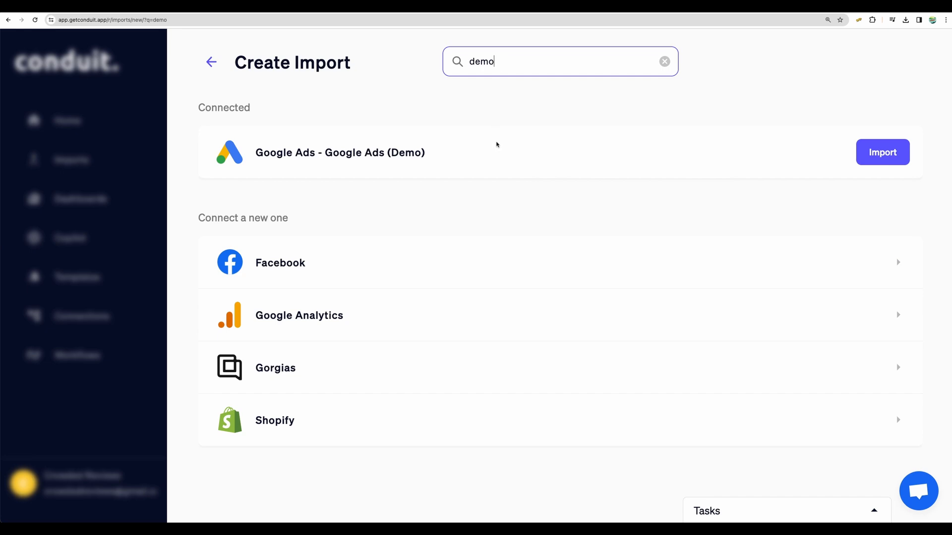
left_click(274, 420)
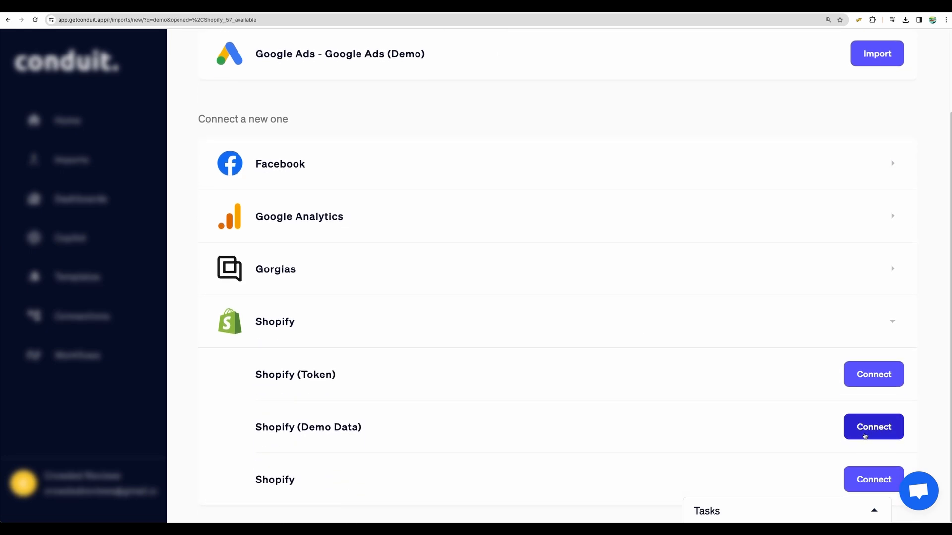
left_click(873, 426)
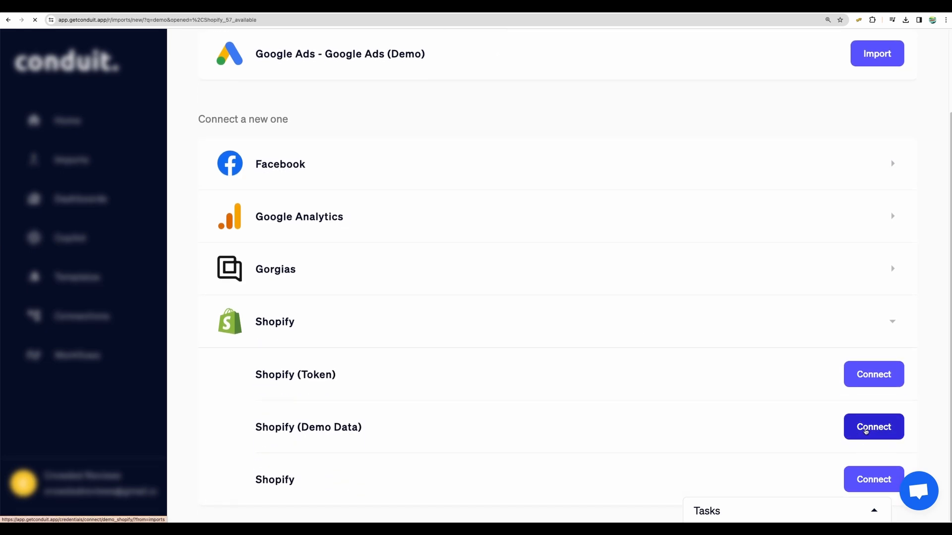
left_click(873, 427)
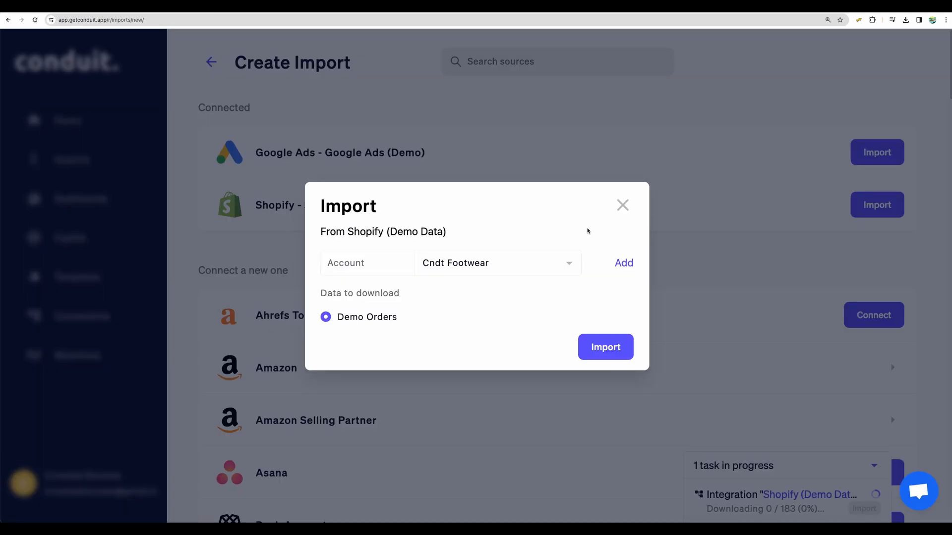
left_click(605, 347)
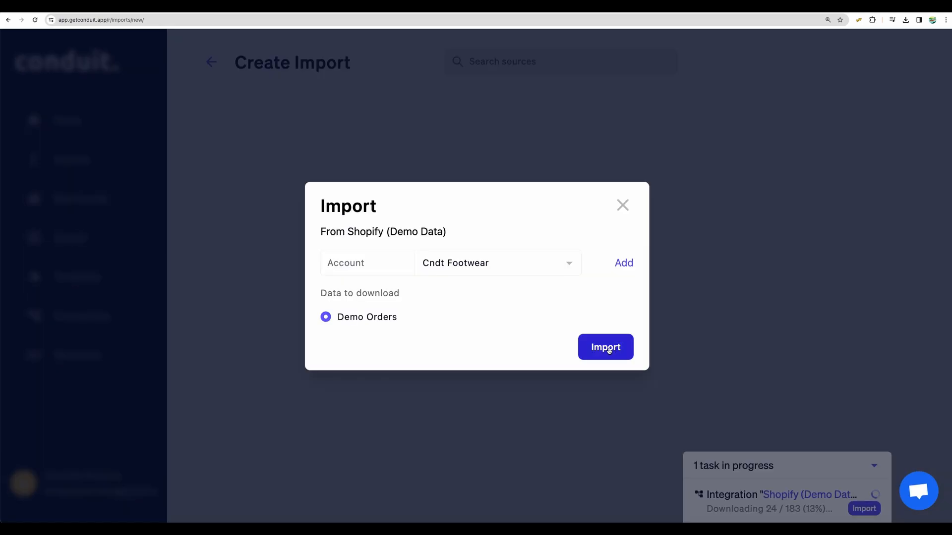
left_click(606, 346)
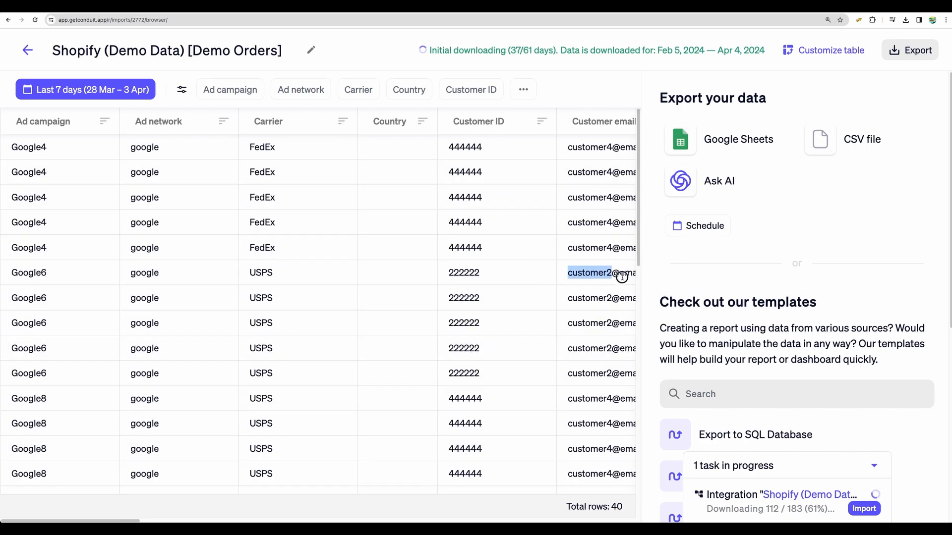
- Scroll right through the Demo Orders table to review the imported Shopify columns
scroll("right", 3)
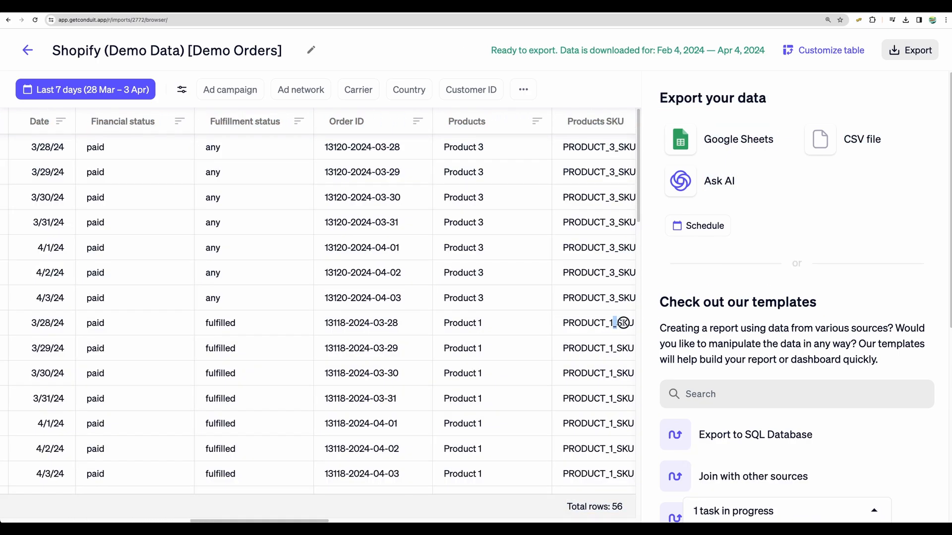
scroll("right", 3)
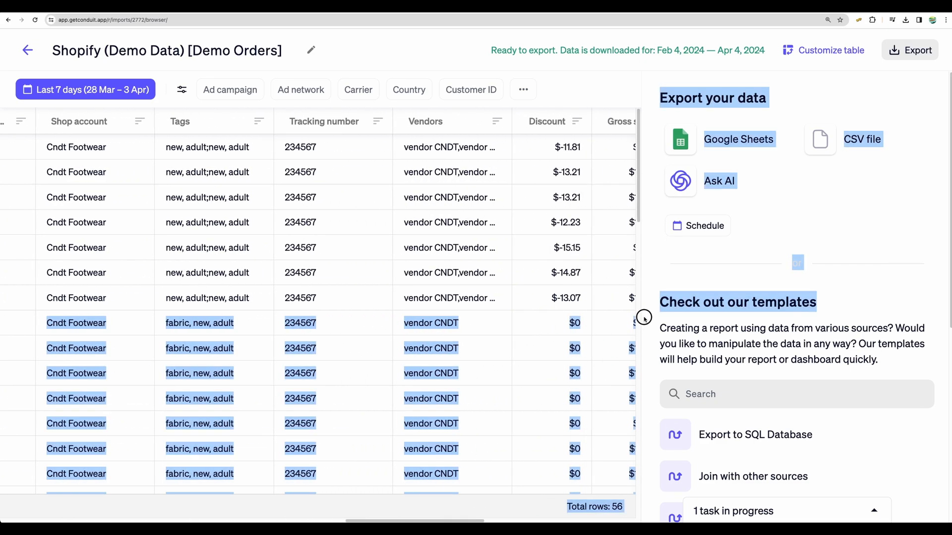
scroll("right", 3)
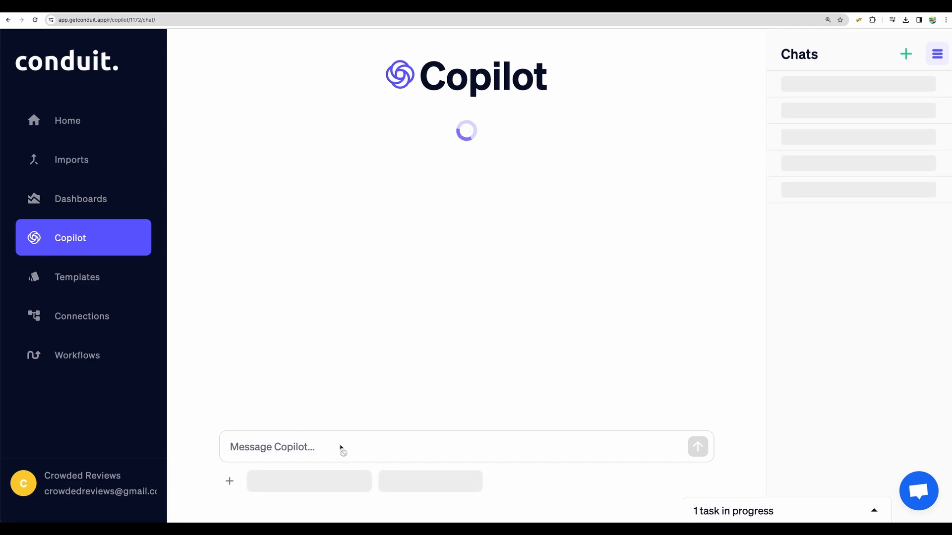
- Ask Copilot 'describe the sales in the last 3 months?' then go to the Templates gallery
type("describe the sales in the last 3 months?")
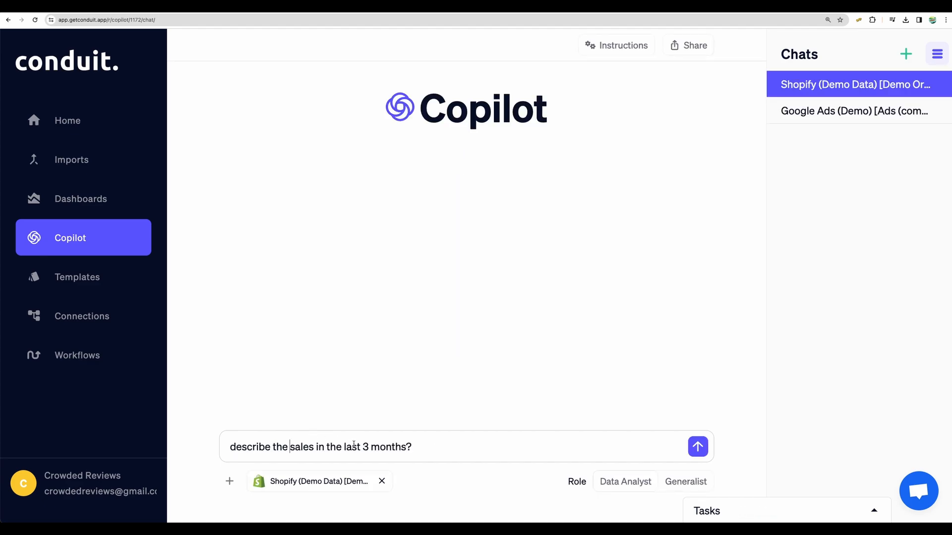
left_click(697, 447)
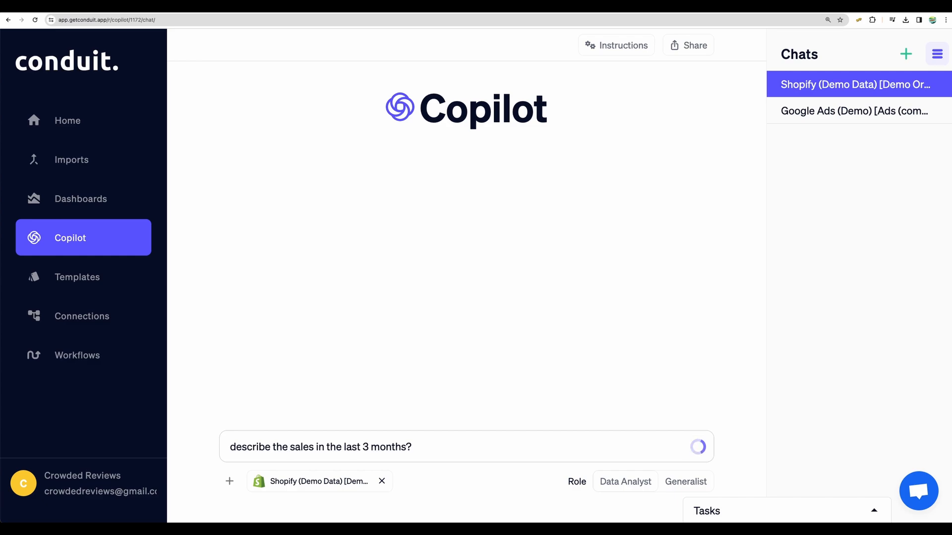
left_click(697, 447)
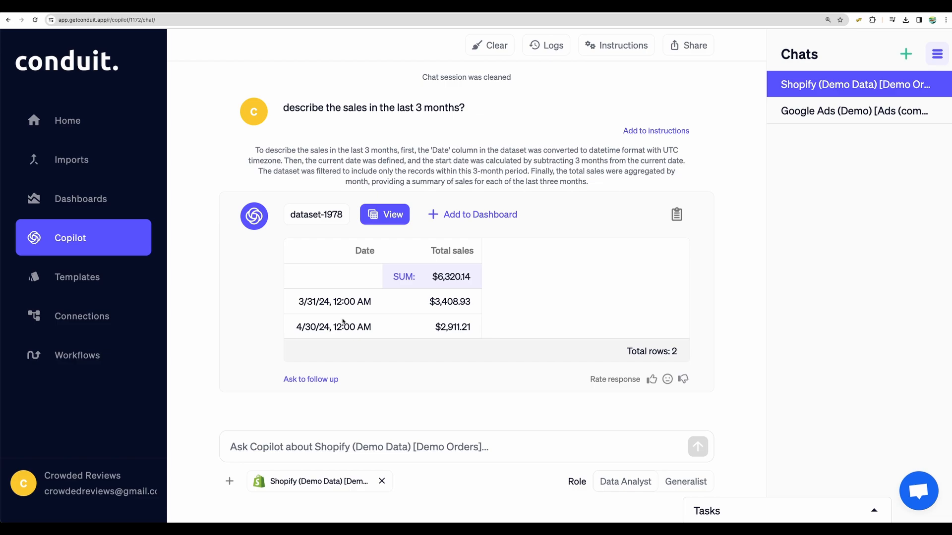
mouse_move(309, 338)
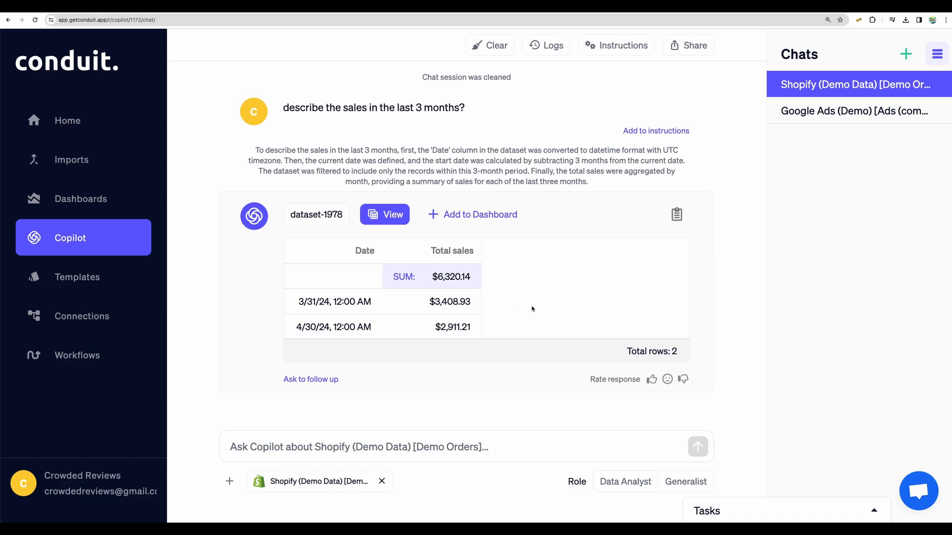
left_click(78, 277)
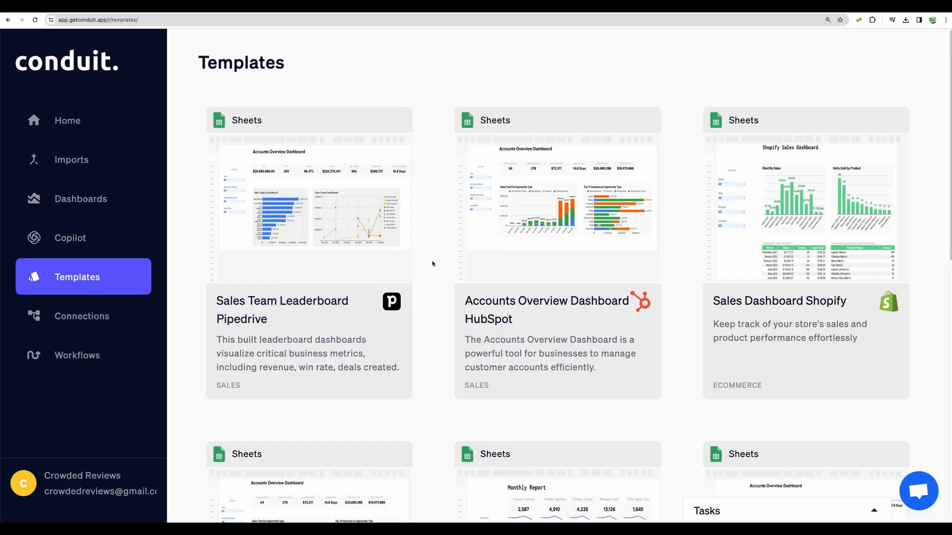
scroll("down", 3)
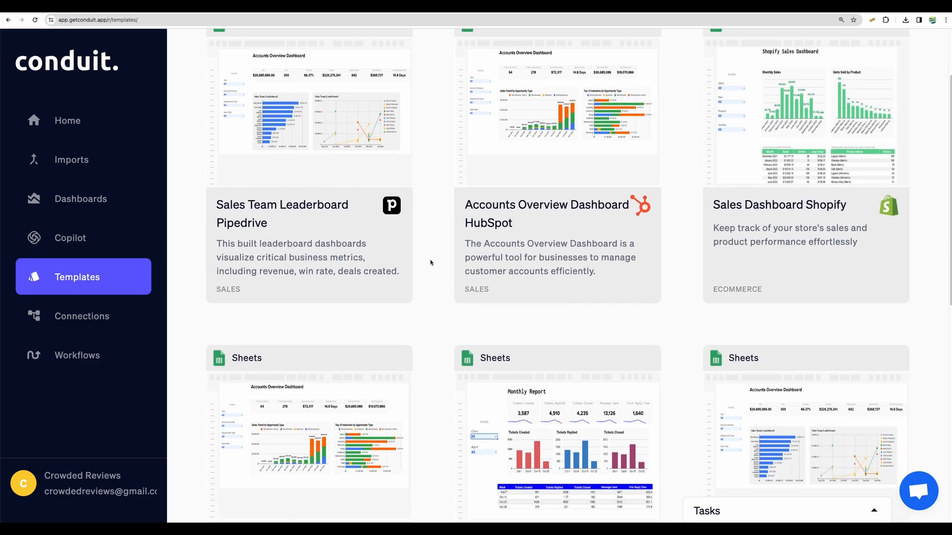
mouse_move(281, 214)
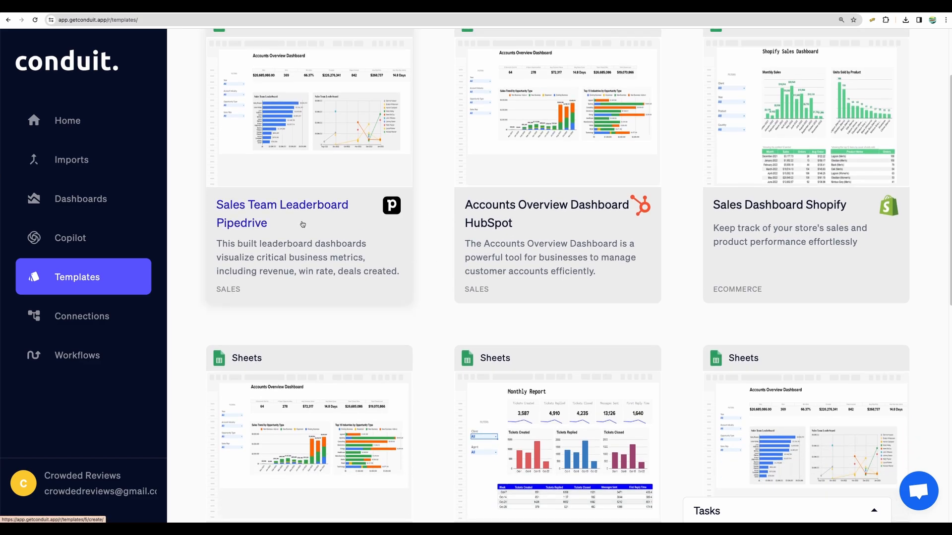
scroll("down", 3)
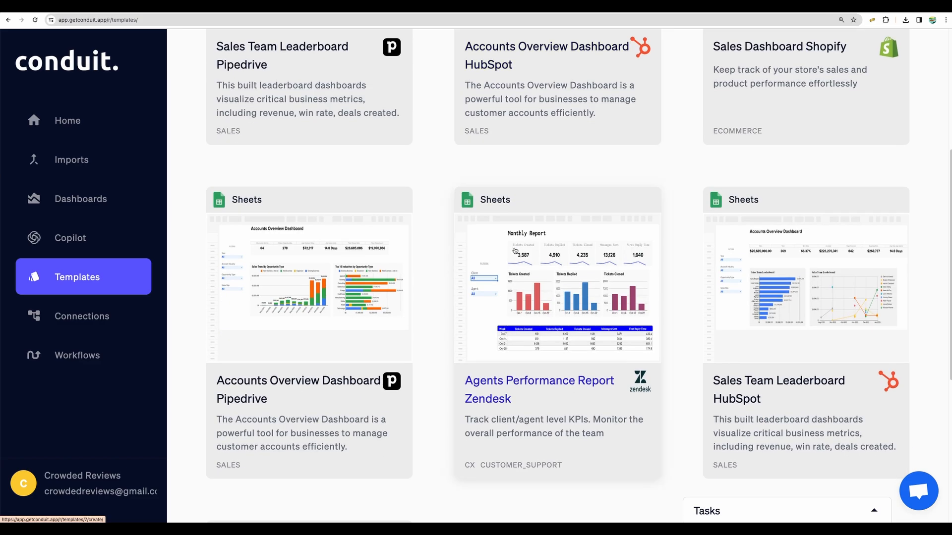
scroll("down", 3)
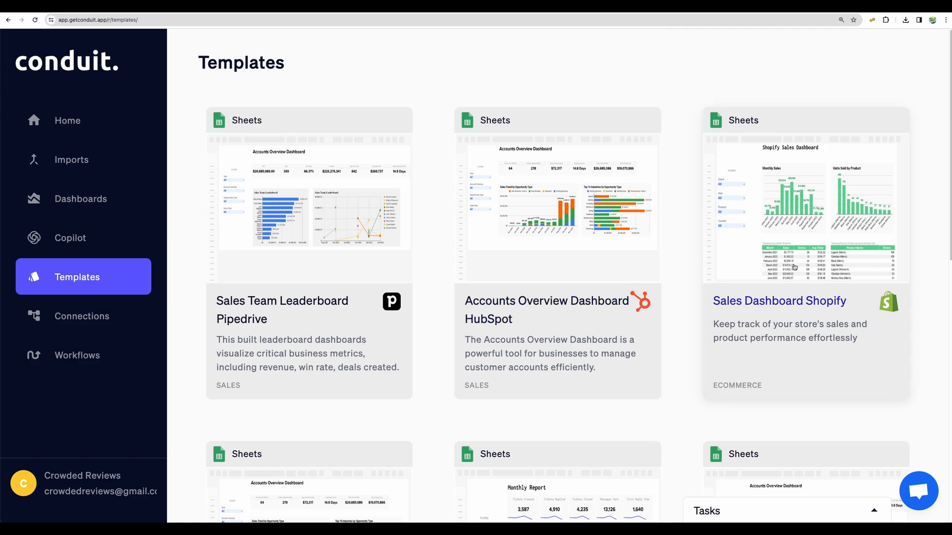
left_click(779, 301)
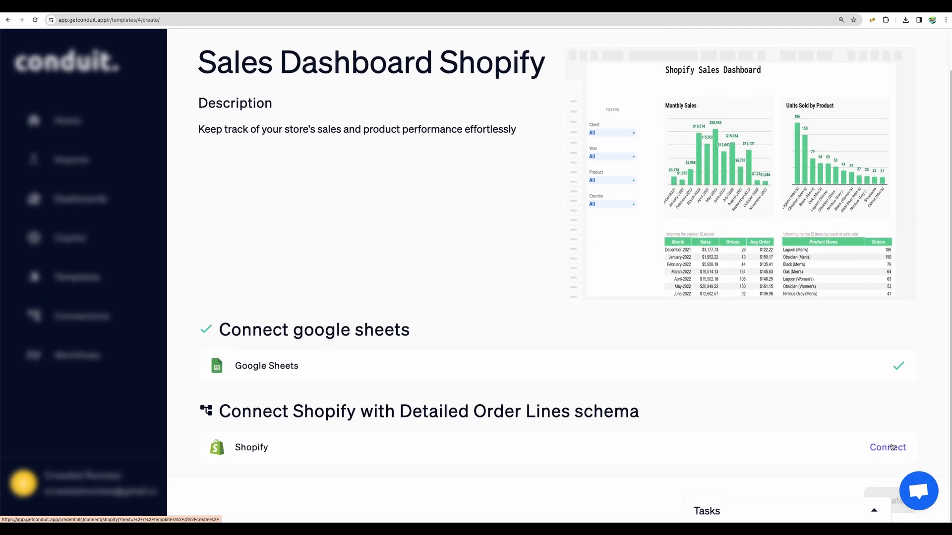
left_click(888, 448)
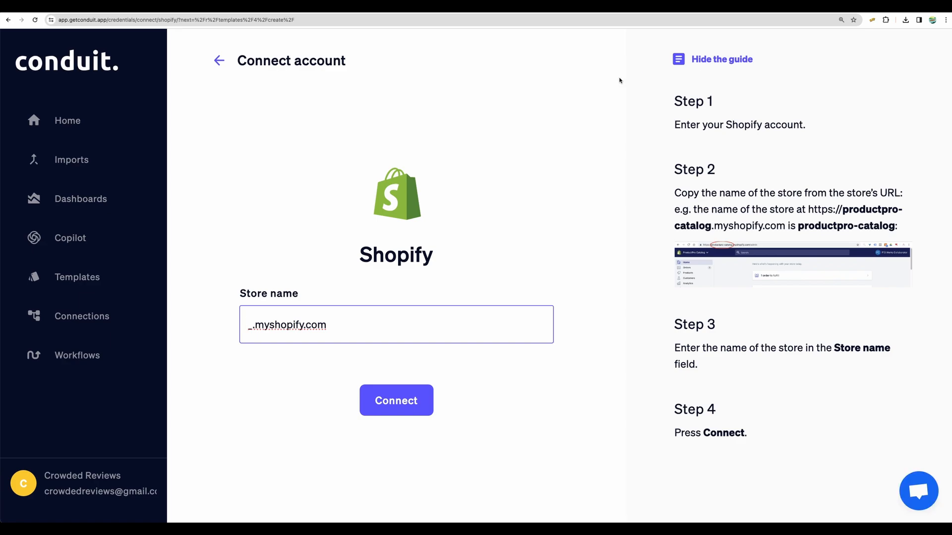
left_click(395, 400)
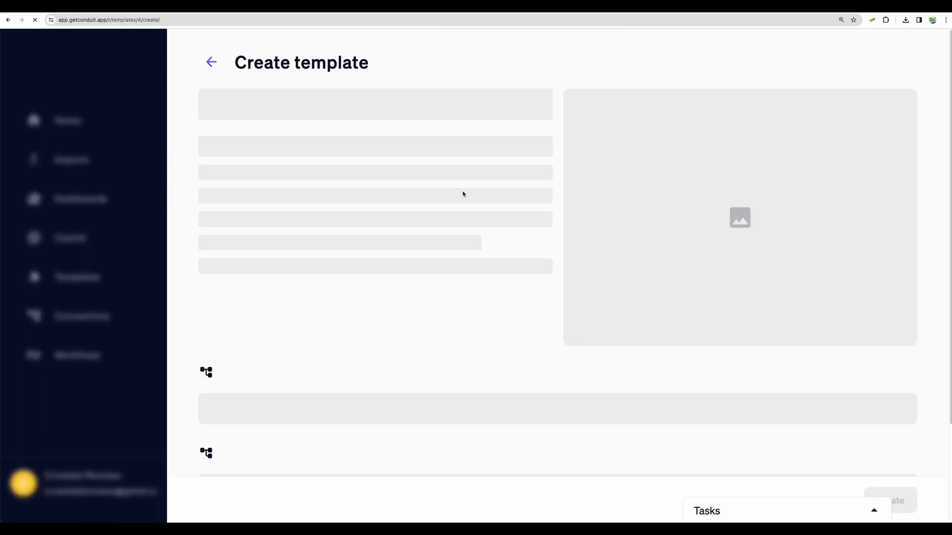
left_click(210, 62)
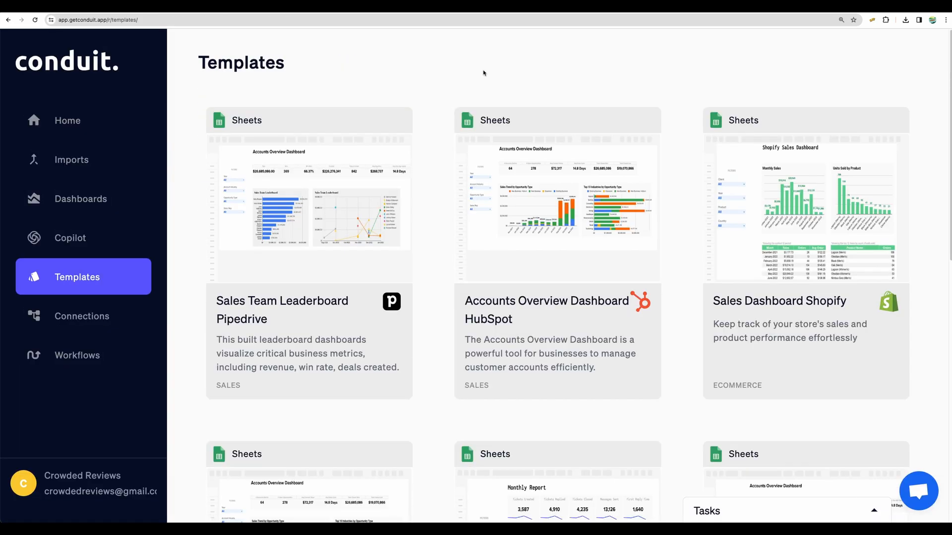
- Preview the Accounts Overview Dashboard HubSpot template, then go to the empty Workflows page
scroll("down", 3)
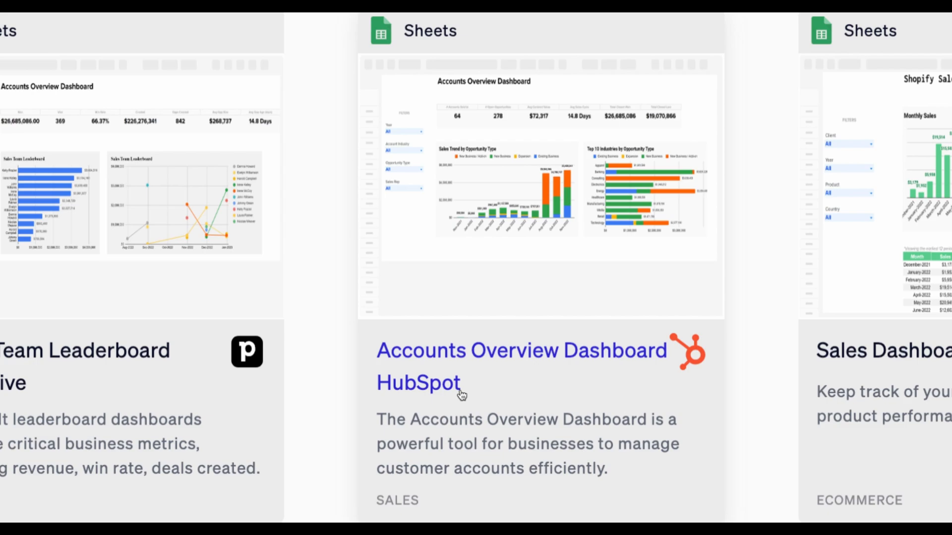
left_click(519, 351)
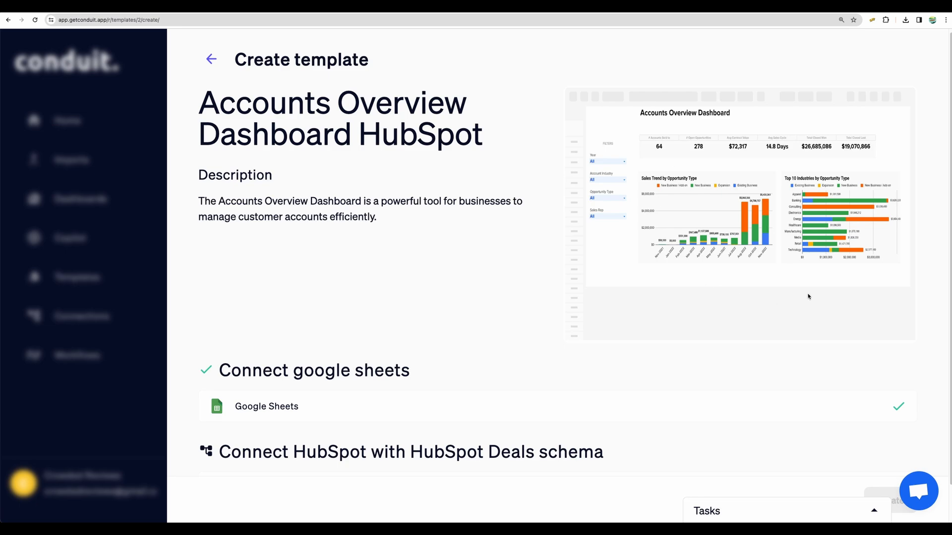
left_click(77, 355)
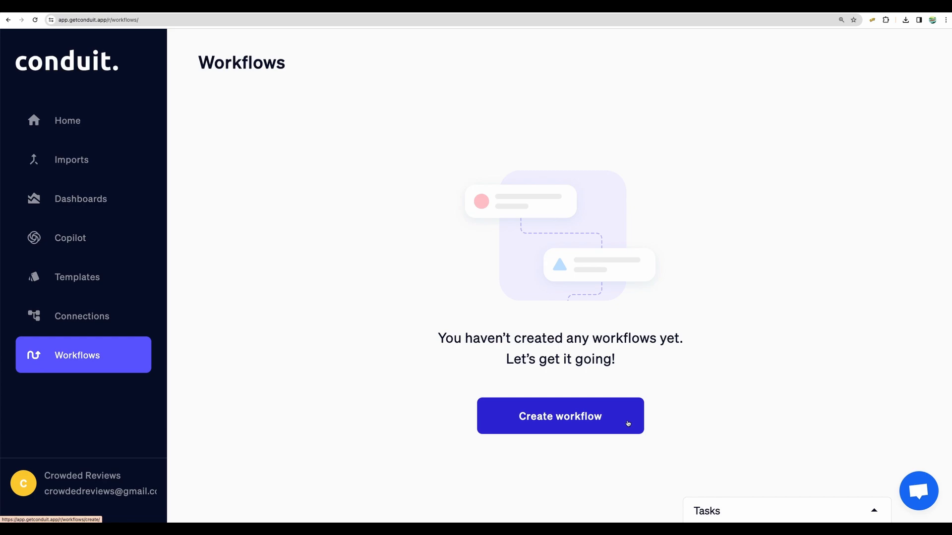
- Start a new workflow that pulls from the Shopify (Demo Data) source
left_click(559, 417)
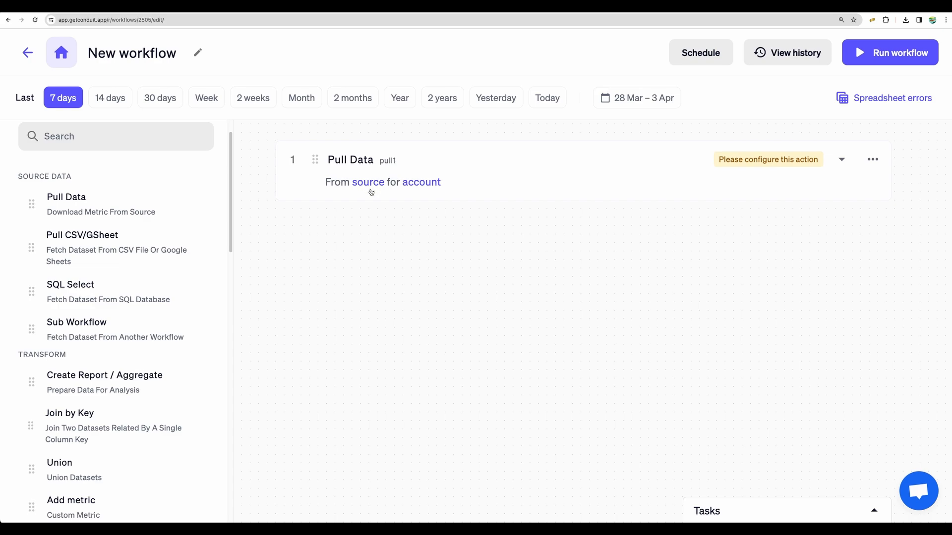
left_click(368, 182)
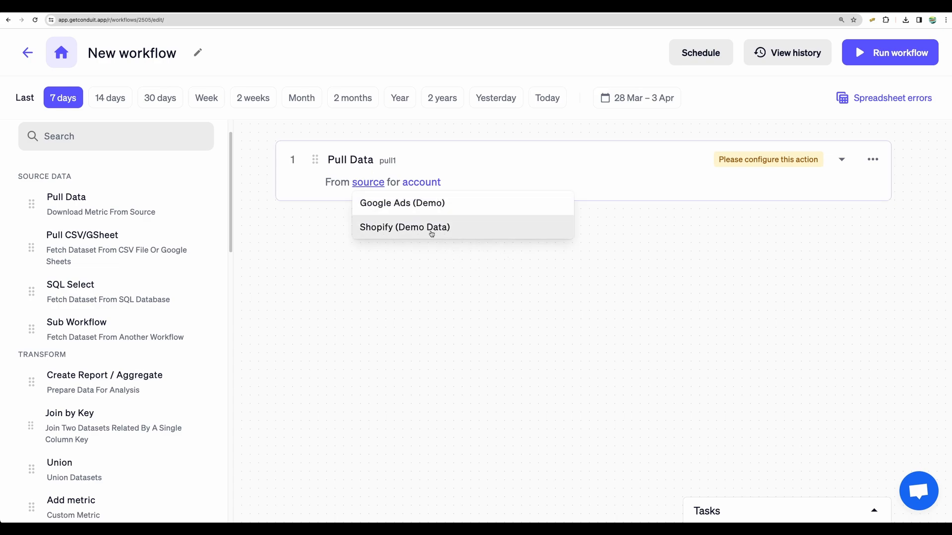
left_click(404, 227)
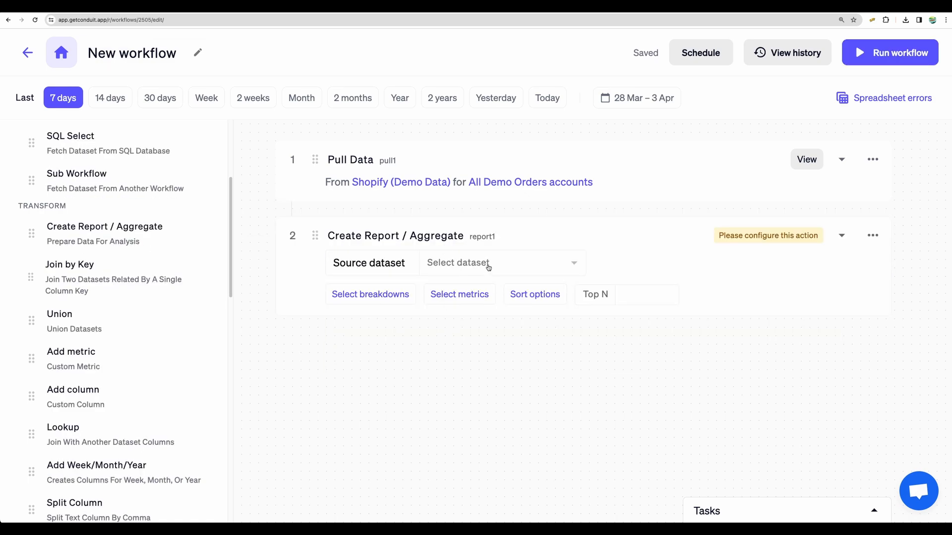
- Add an Aggregate report step using pull1 as source and view its report1 output table
left_click(498, 262)
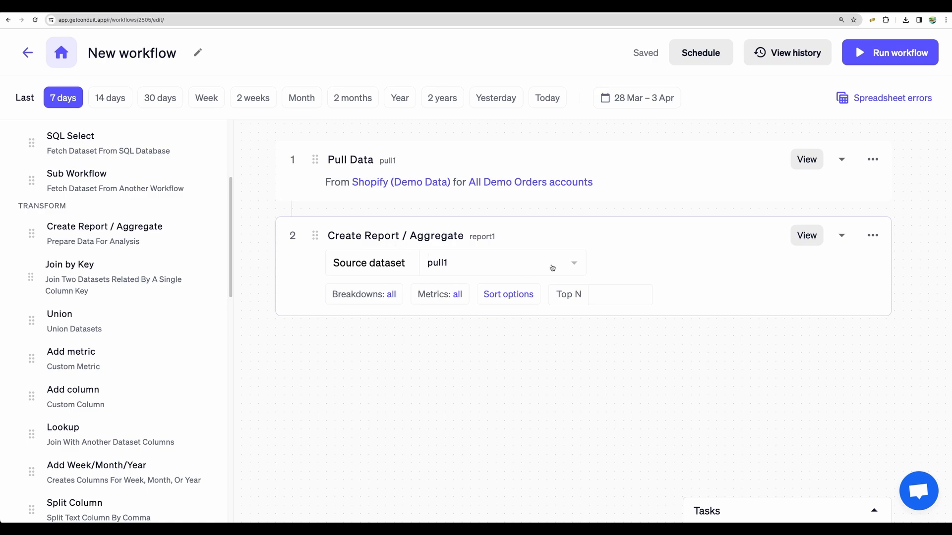
left_click(841, 235)
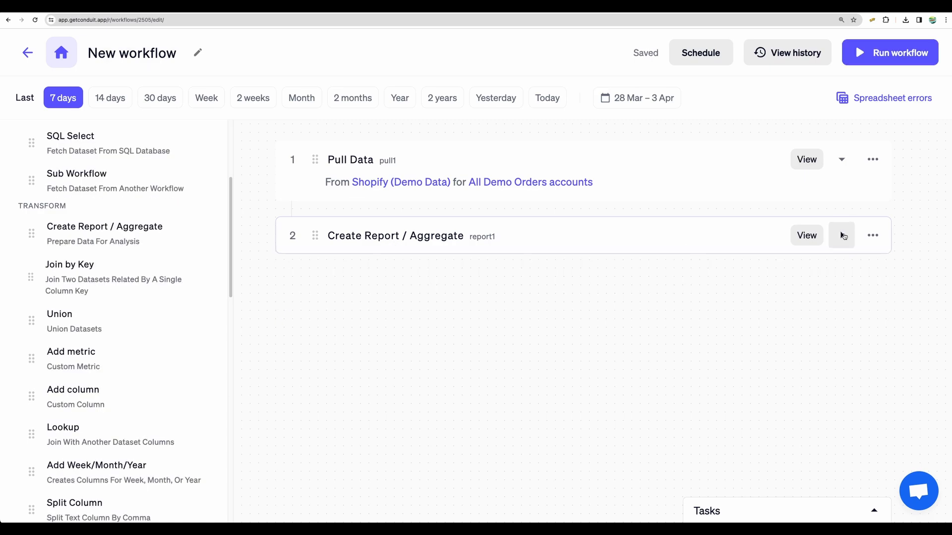
left_click(806, 236)
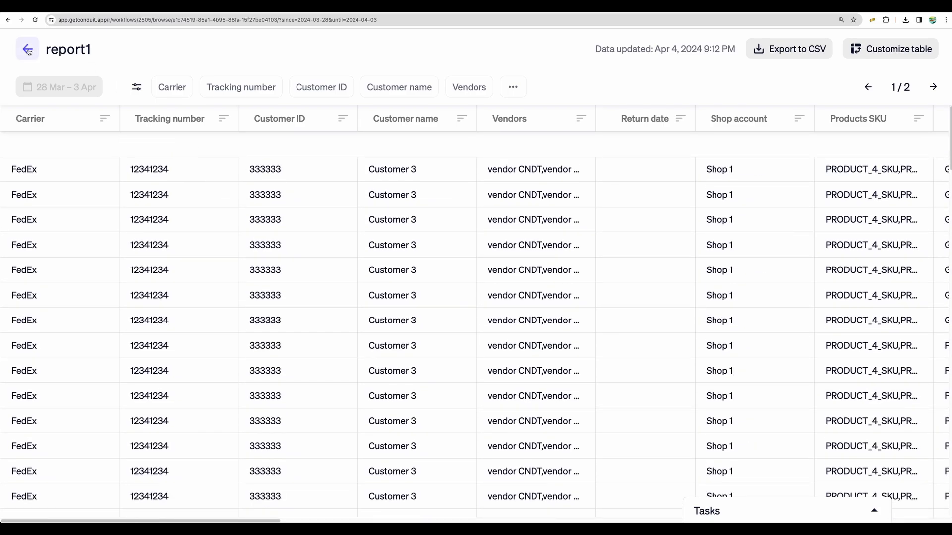
- Go back from the report1 table to the workflow editor and reach the Filter actions
left_click(27, 50)
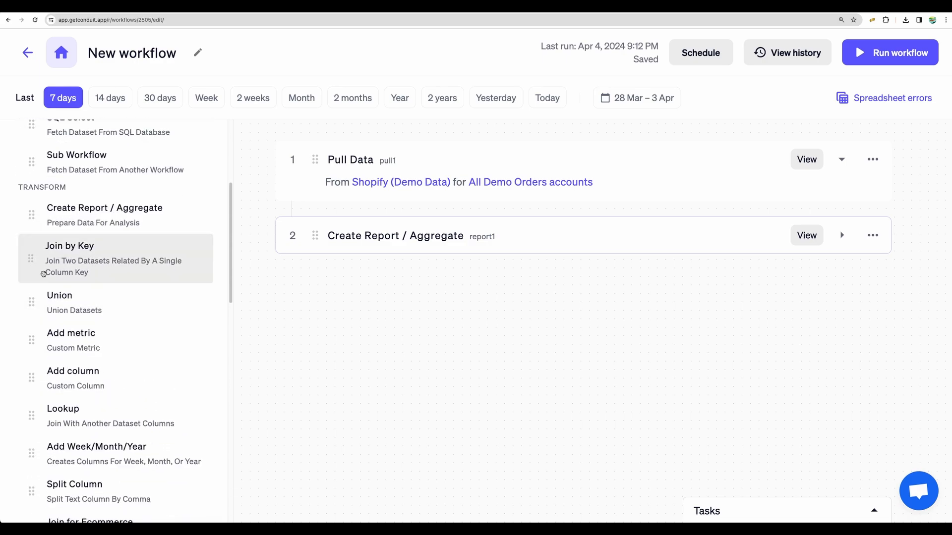
scroll("down", 3)
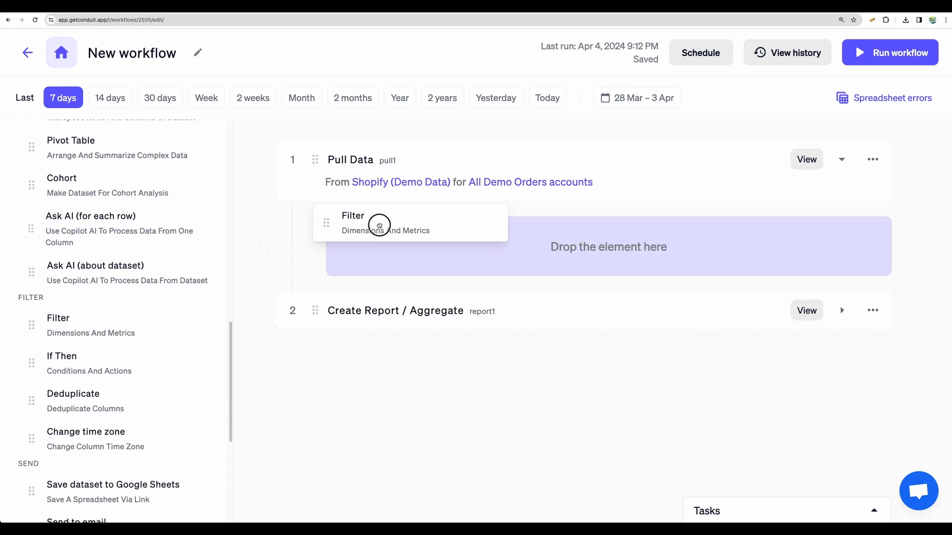
- Add a Filter step under Pull Data to start a report2 branch with Sheets and Slack sends
left_click_drag(379, 225, 607, 246)
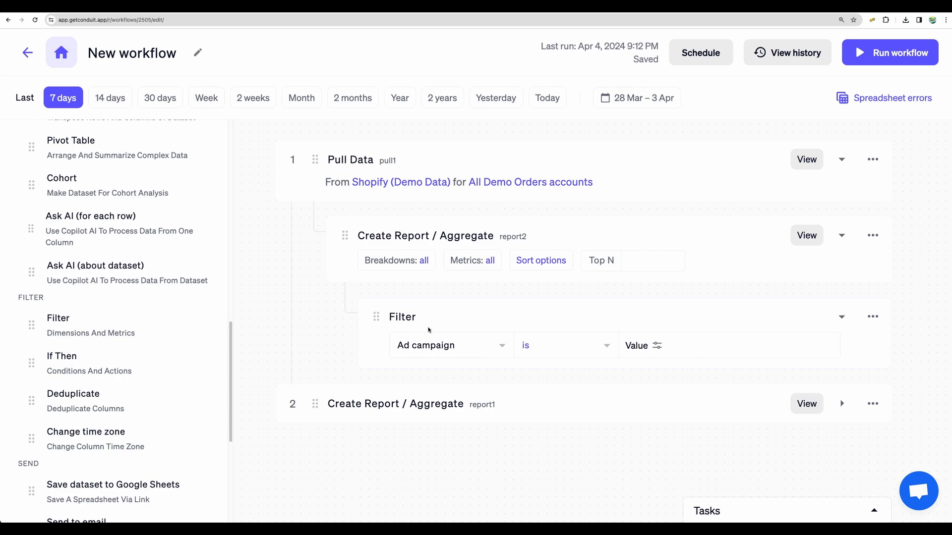
scroll("down", 3)
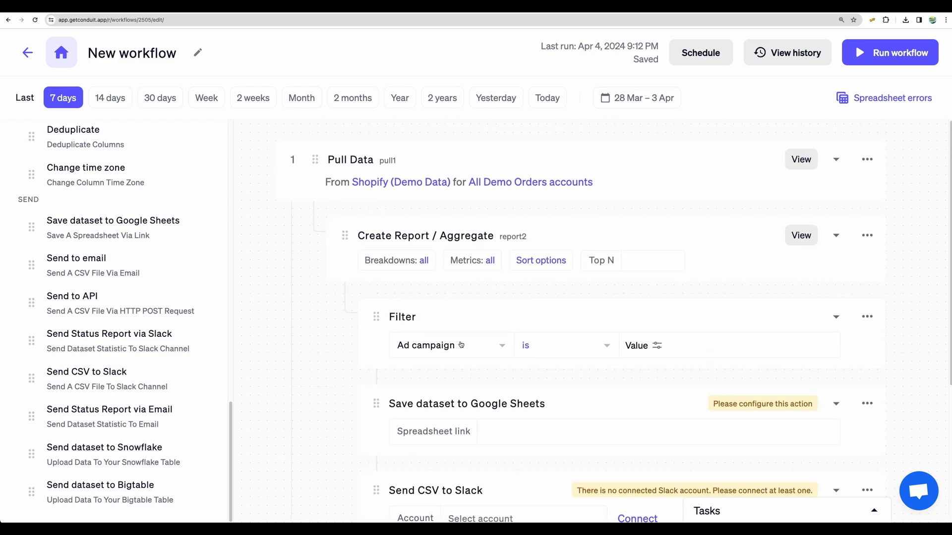
scroll("down", 3)
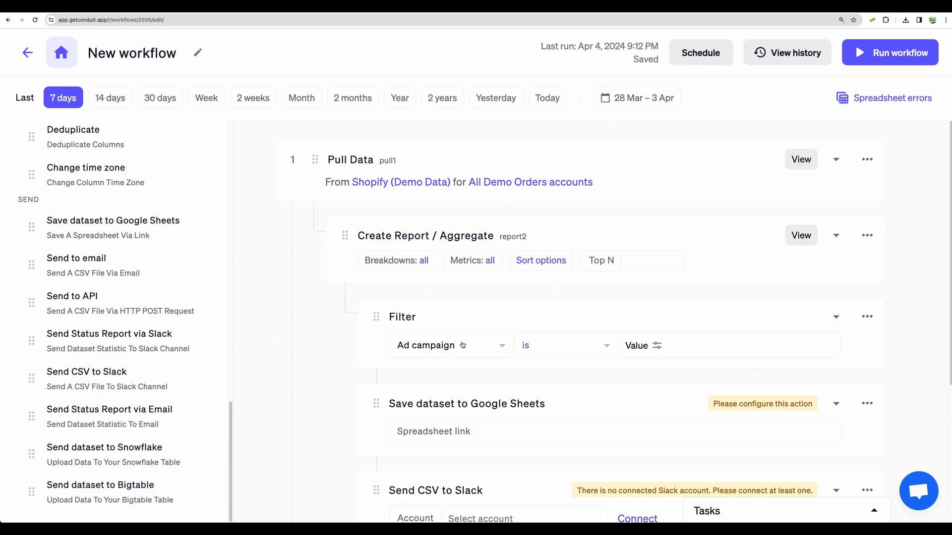
mouse_move(281, 295)
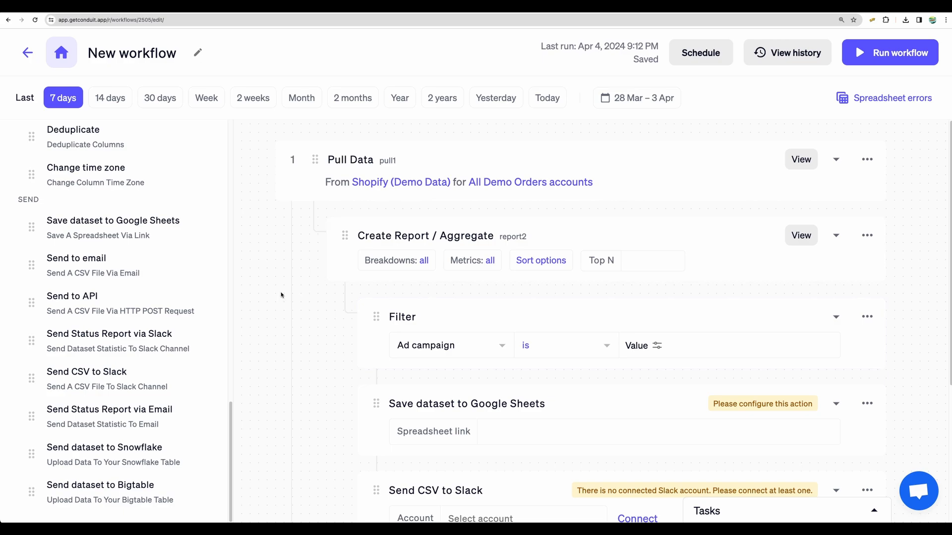
mouse_move(252, 203)
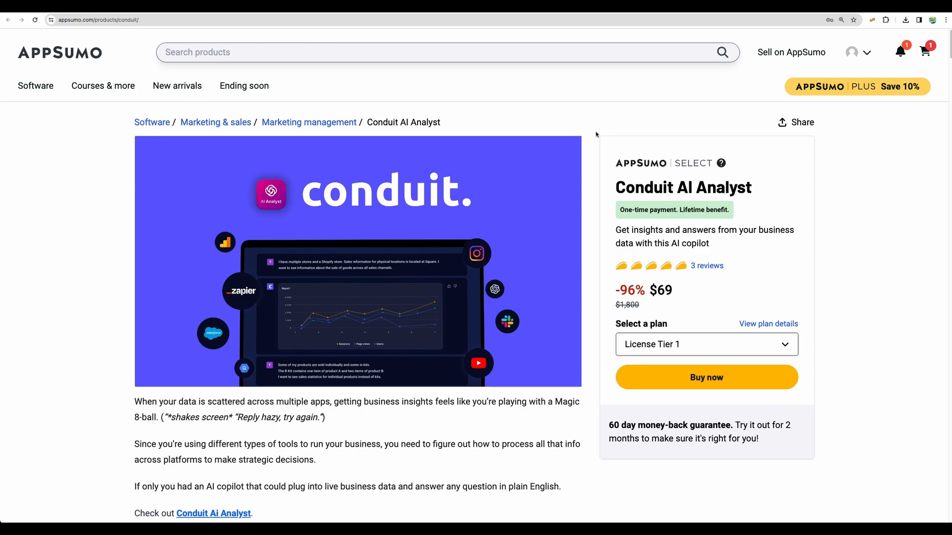
mouse_move(604, 247)
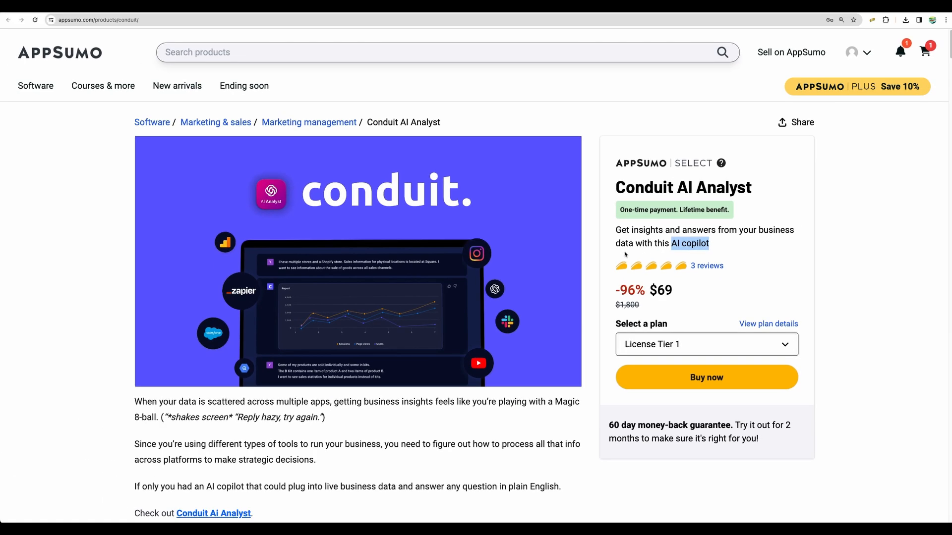
- Show the AppSumo listing for Conduit AI Analyst with its $69 one-time deal
scroll("down", 3)
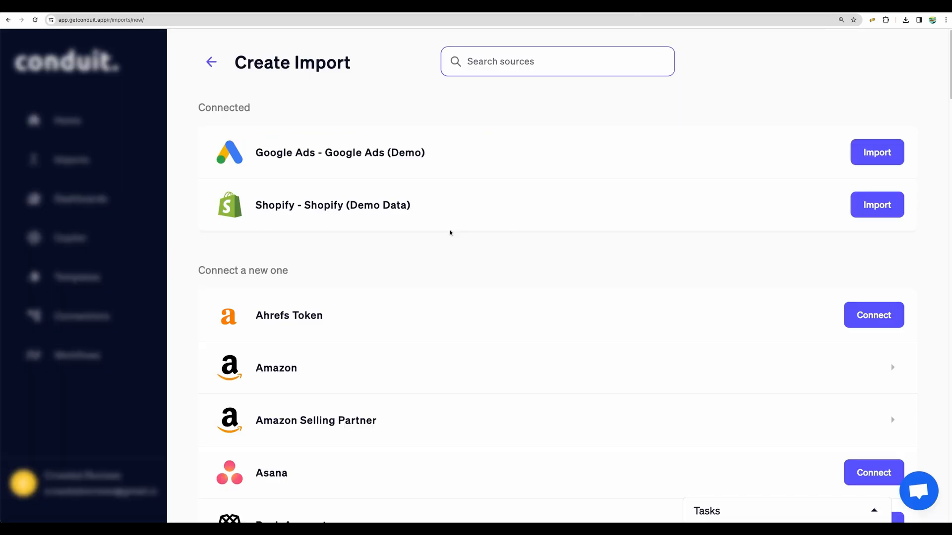
scroll("down", 3)
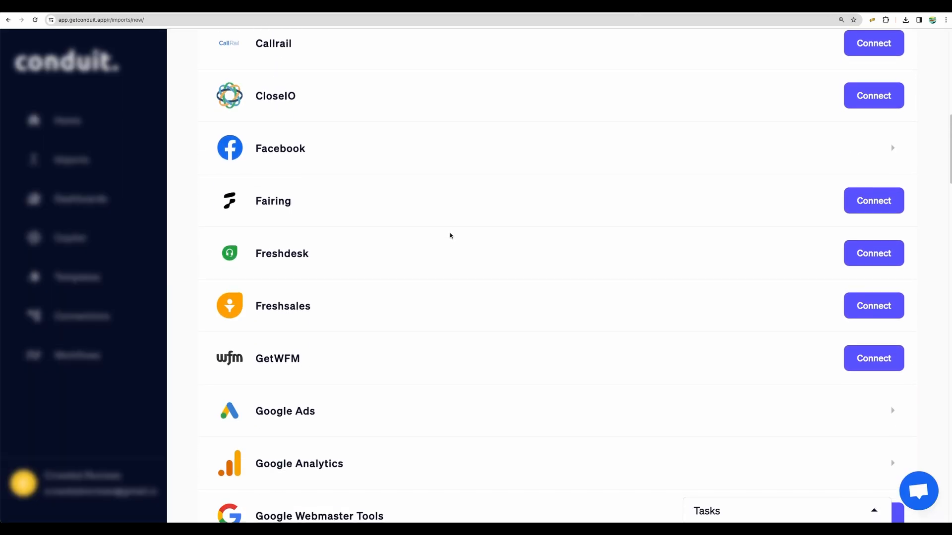
scroll("down", 3)
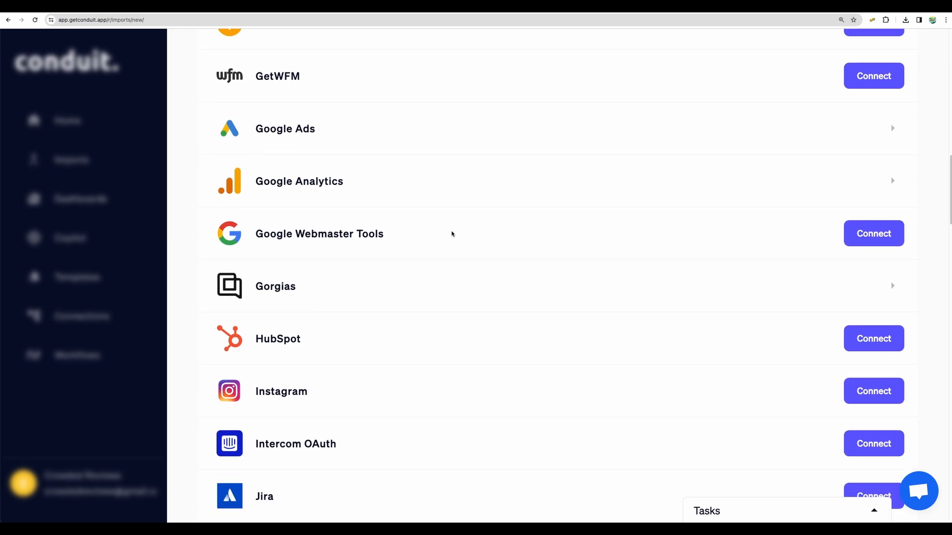
mouse_move(300, 187)
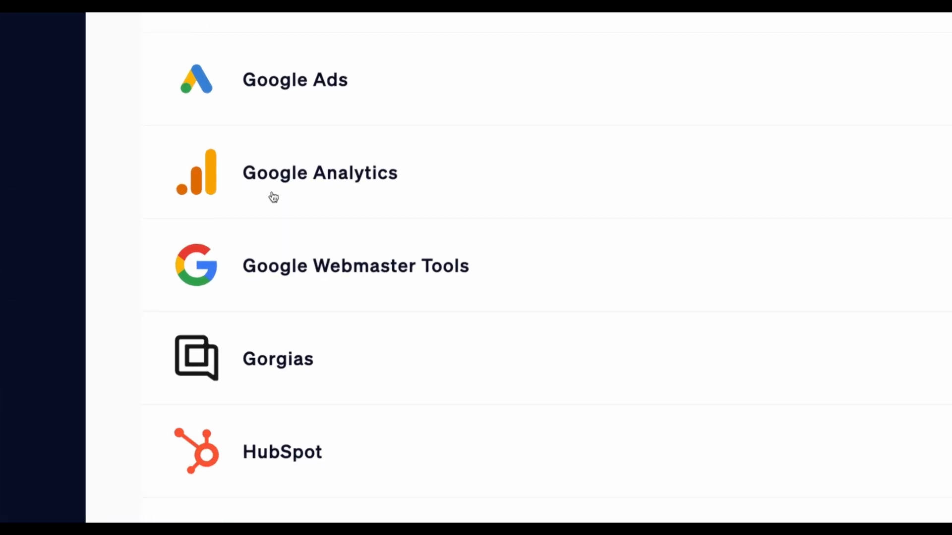
scroll("down", 3)
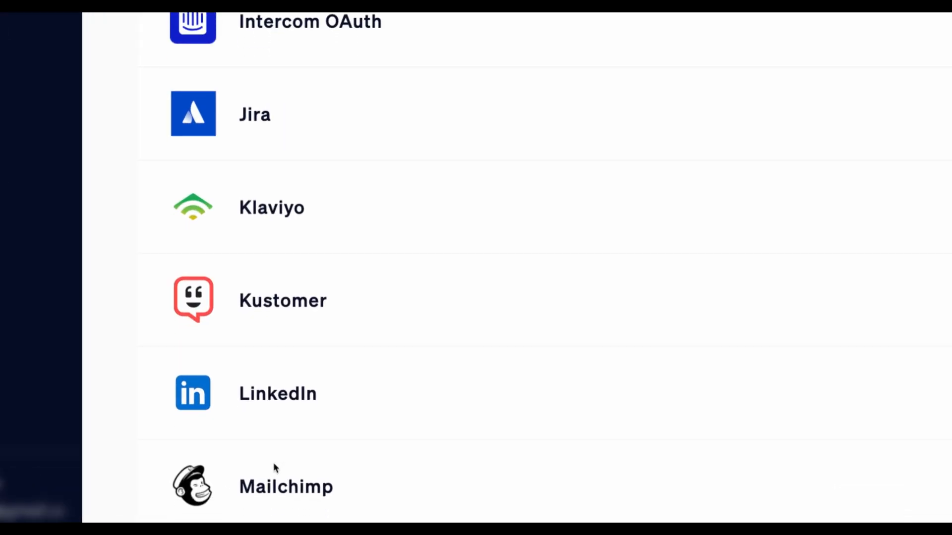
scroll("down", 3)
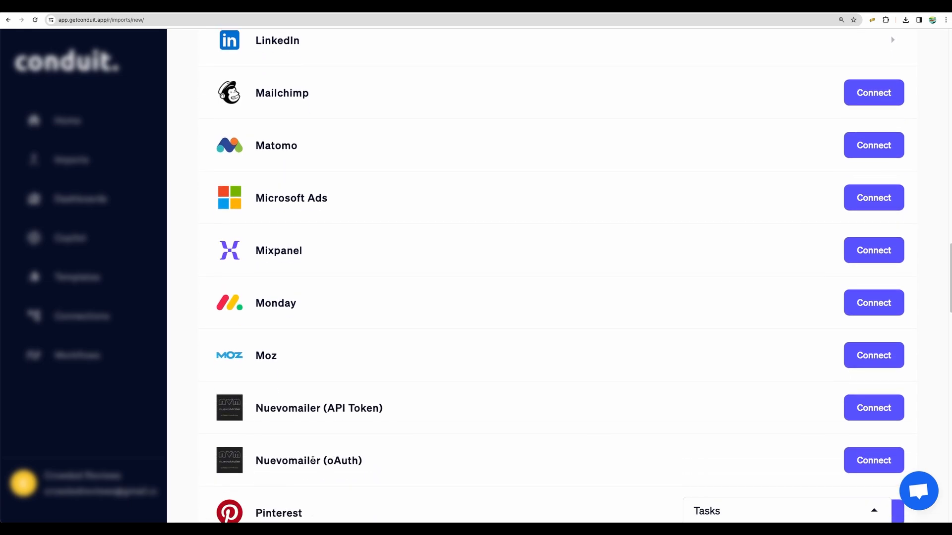
scroll("down", 3)
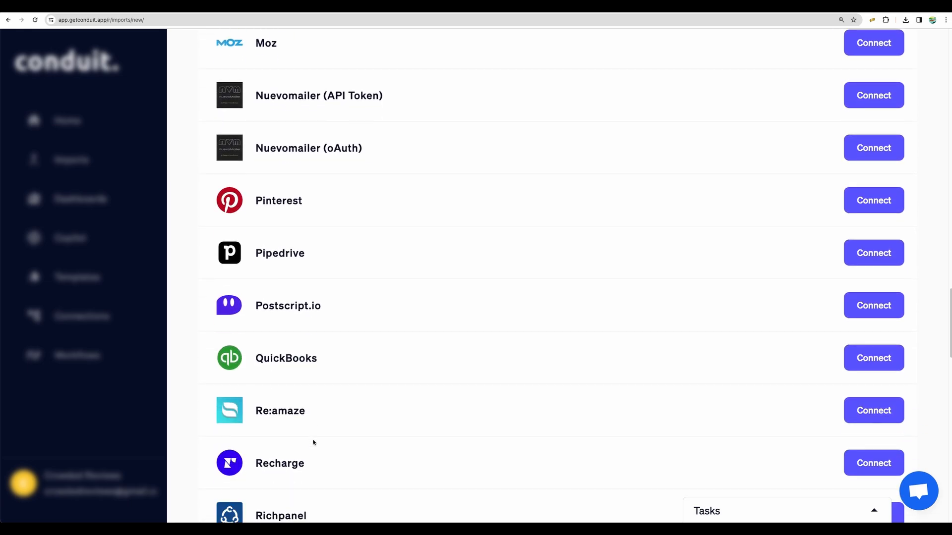
scroll("down", 3)
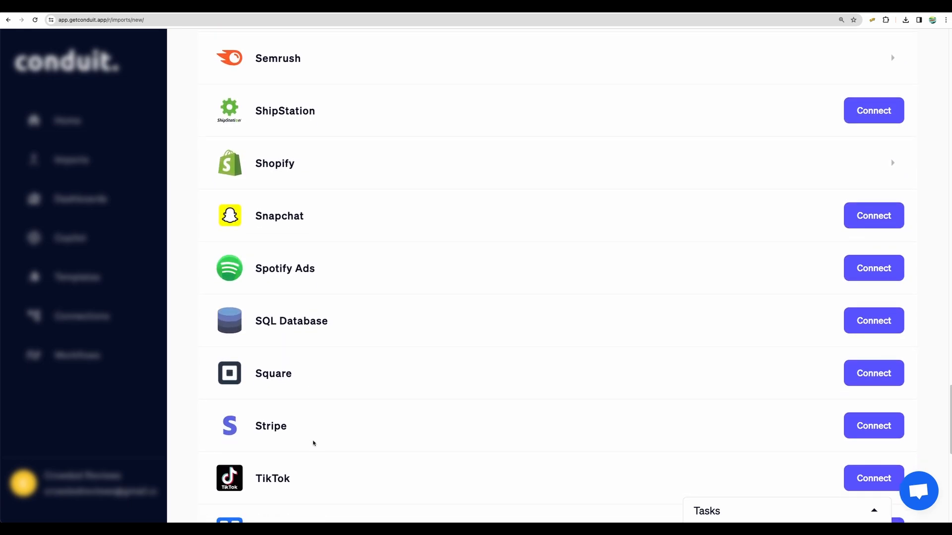
scroll("down", 3)
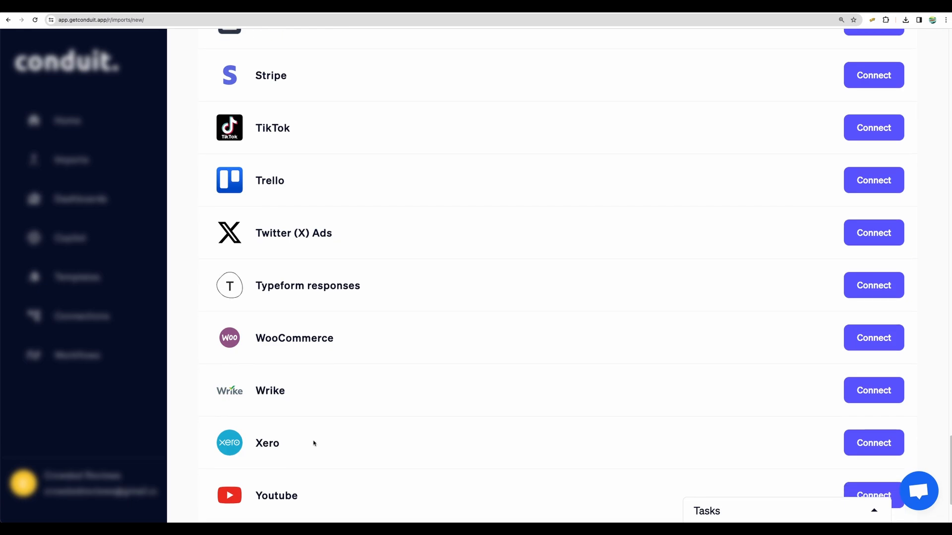
scroll("down", 3)
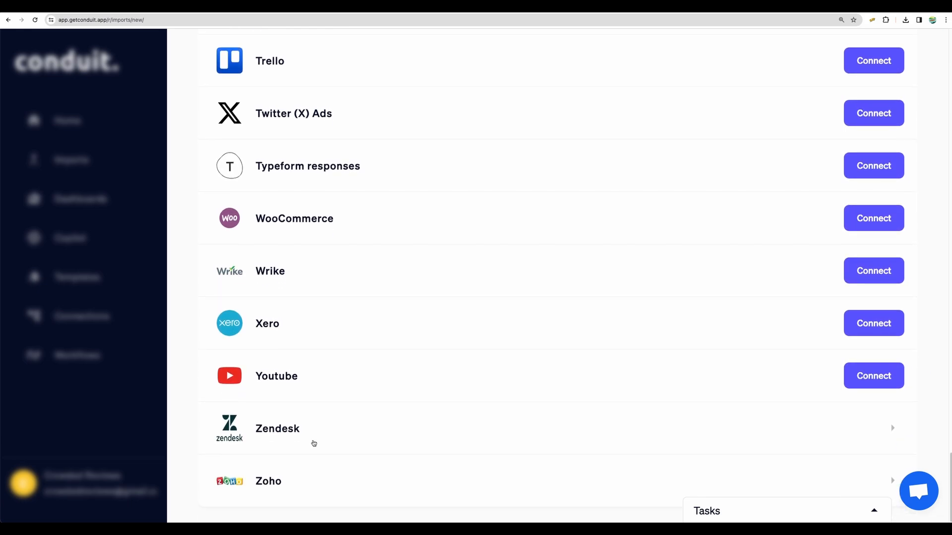
mouse_move(416, 226)
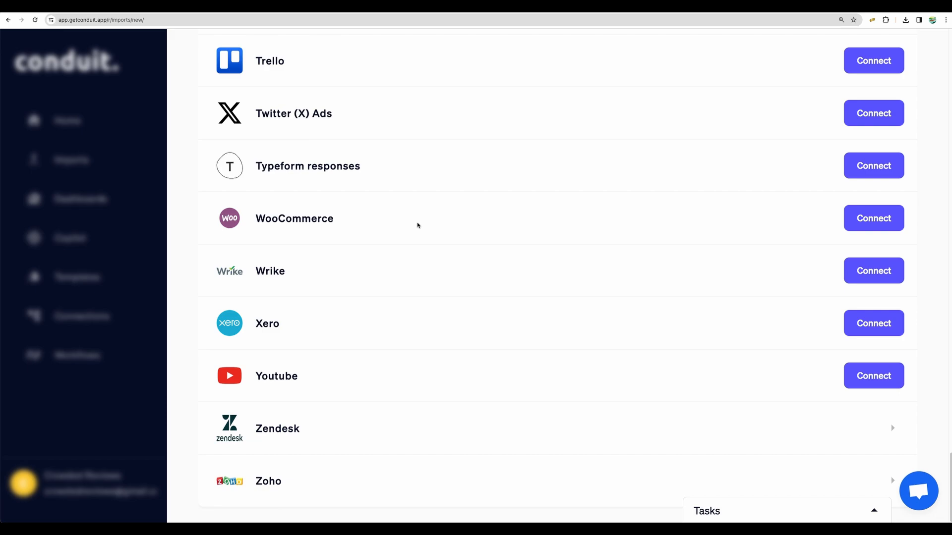
mouse_move(427, 205)
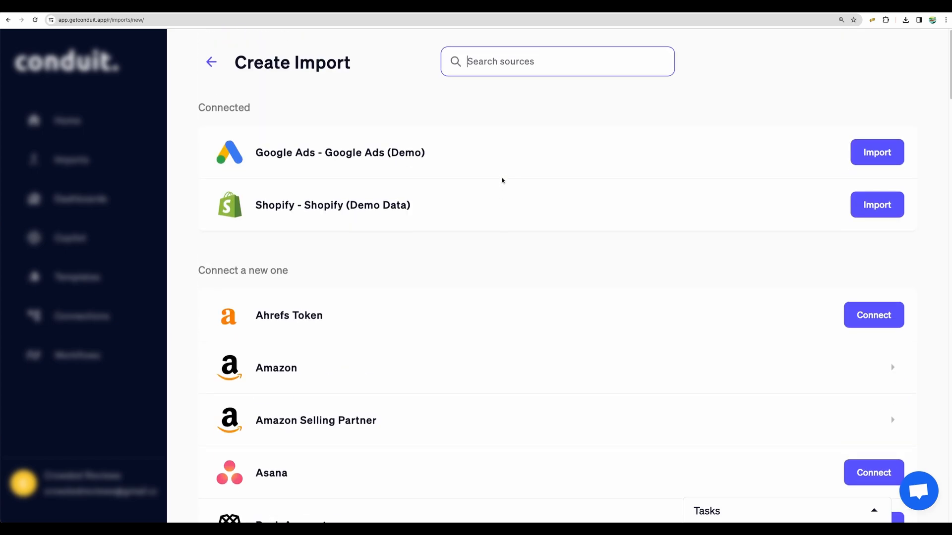
mouse_move(276, 218)
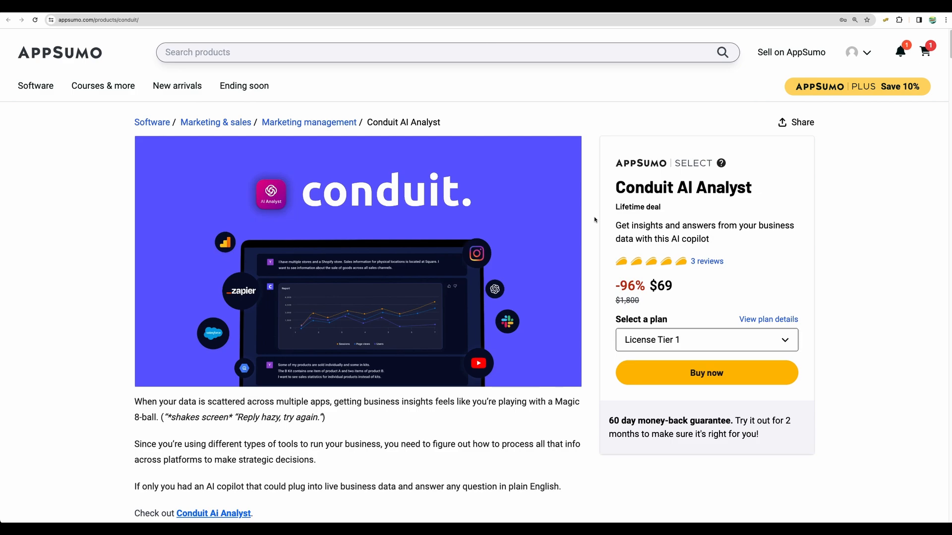
mouse_move(614, 194)
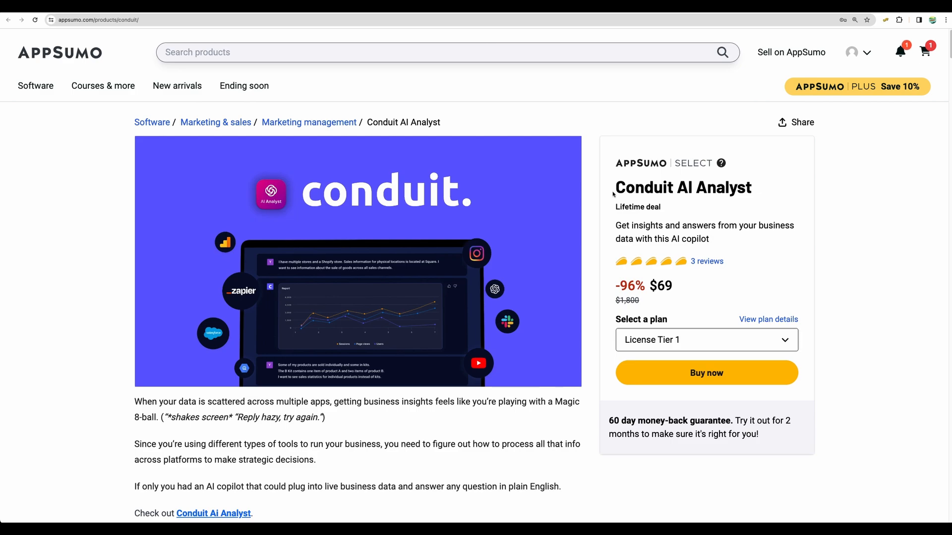